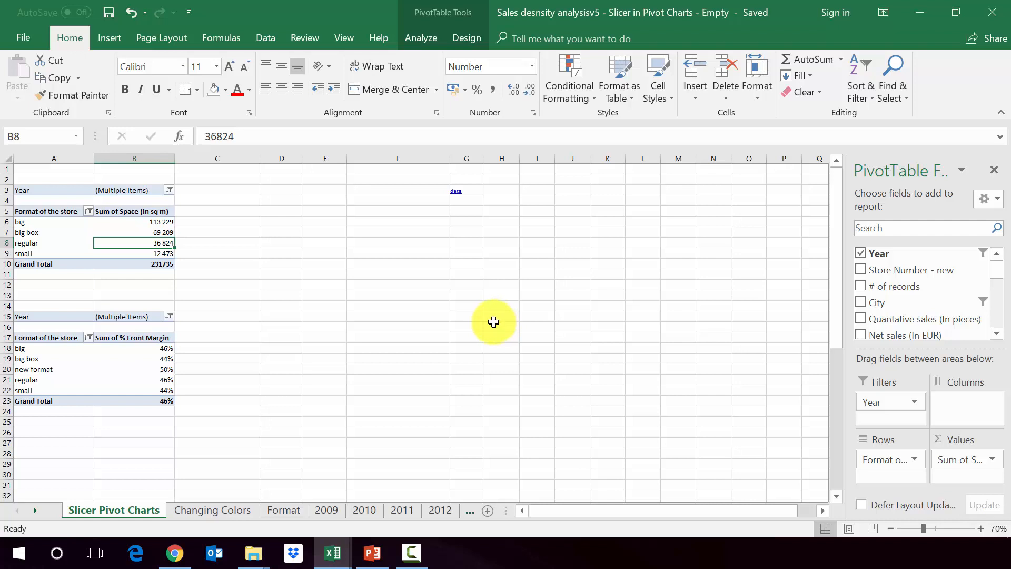
pyautogui.moveTo(484, 323)
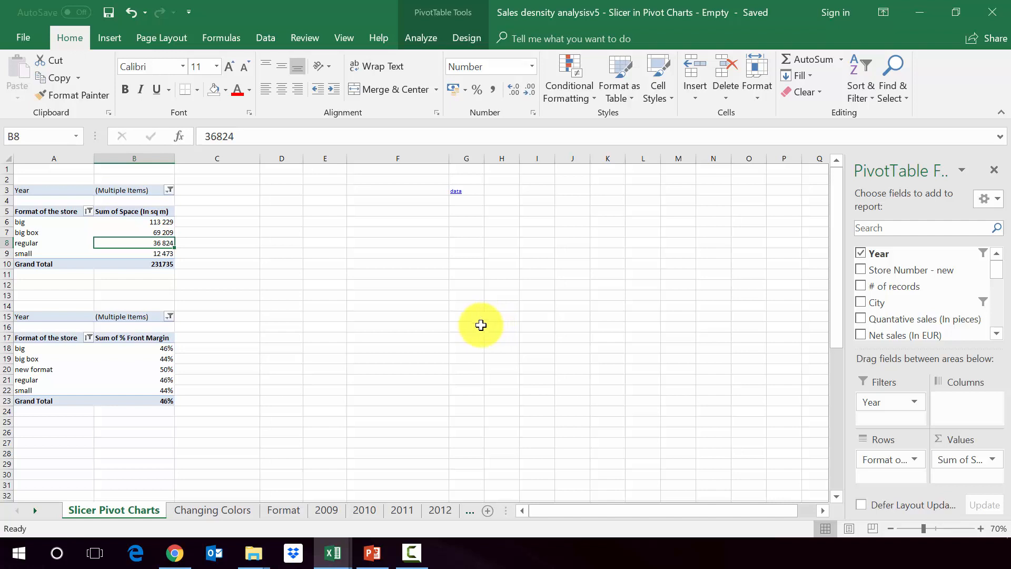
pyautogui.moveTo(474, 321)
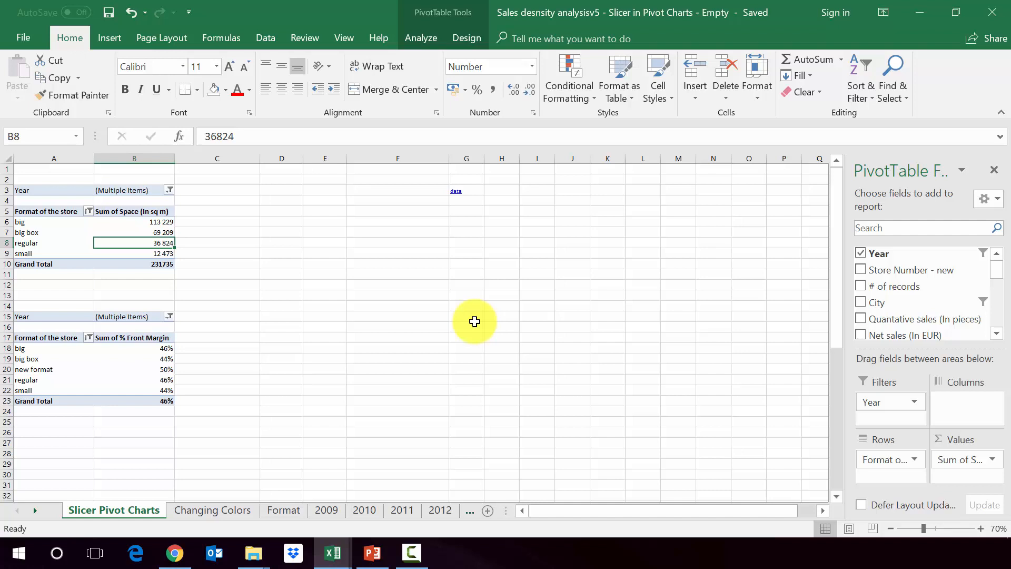
pyautogui.moveTo(220, 269)
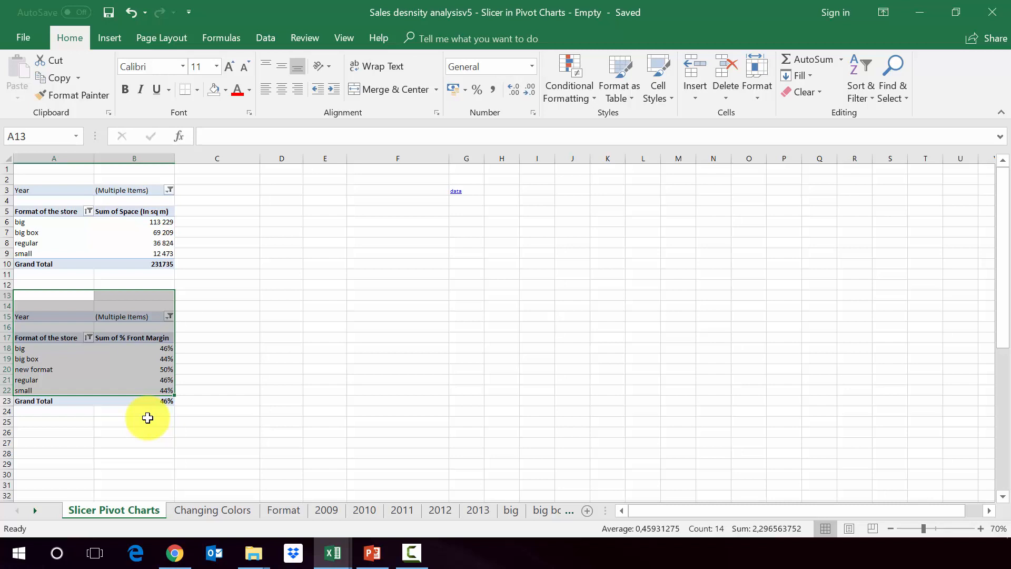
# Step: Move between cells to land in the front margin pivot table
pyautogui.click(54, 264)
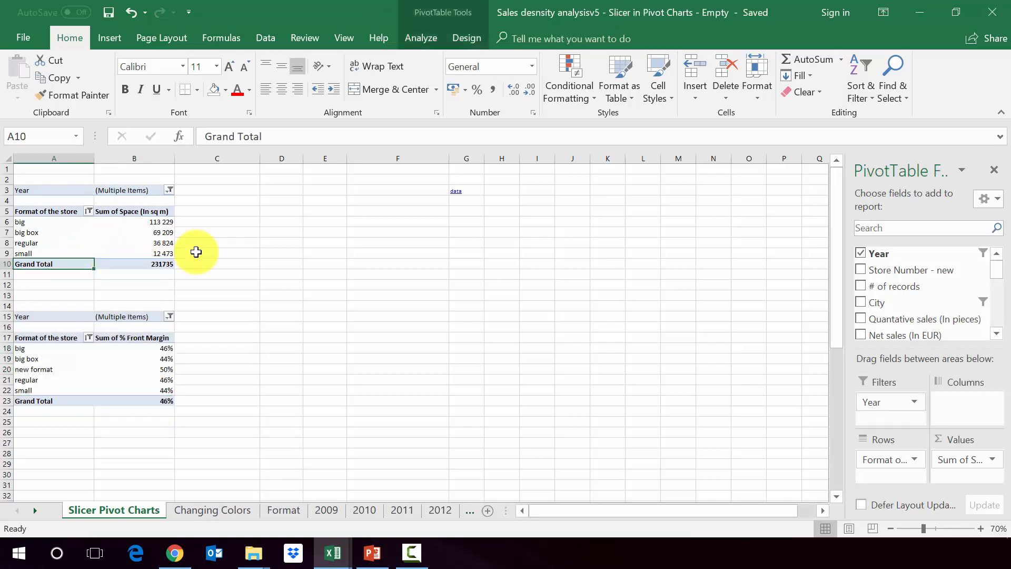
pyautogui.click(216, 274)
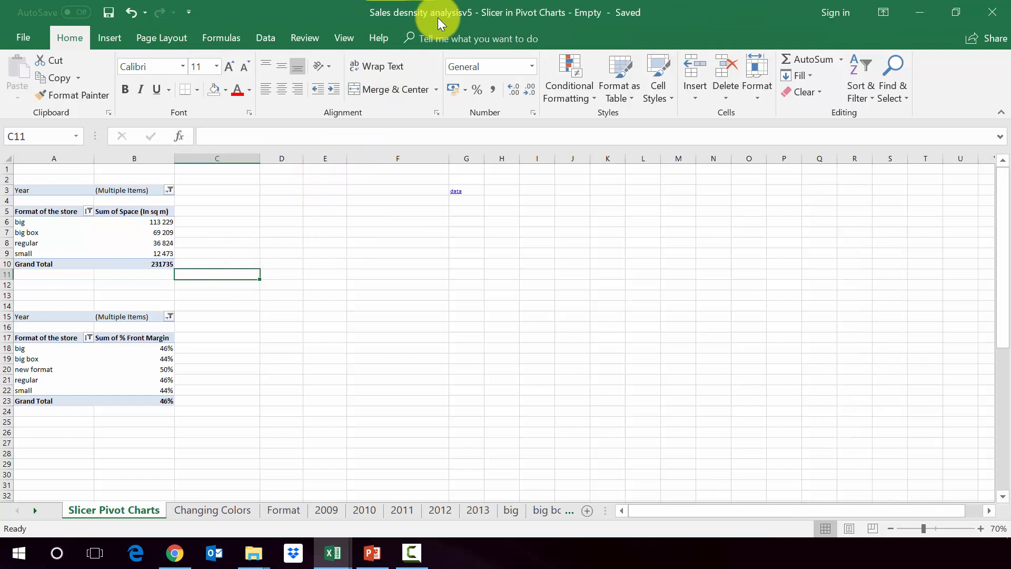
pyautogui.moveTo(551, 21)
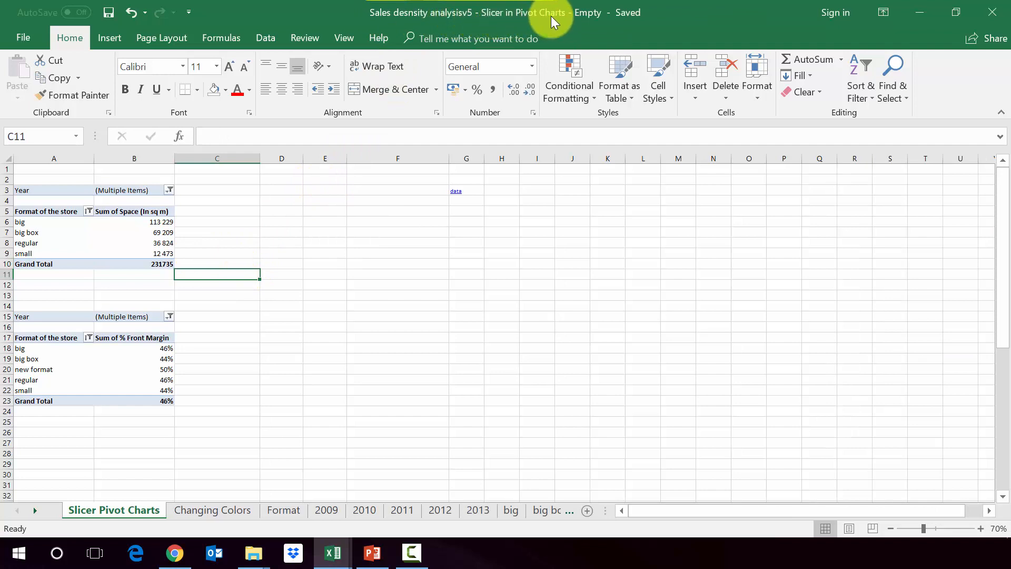
pyautogui.click(217, 243)
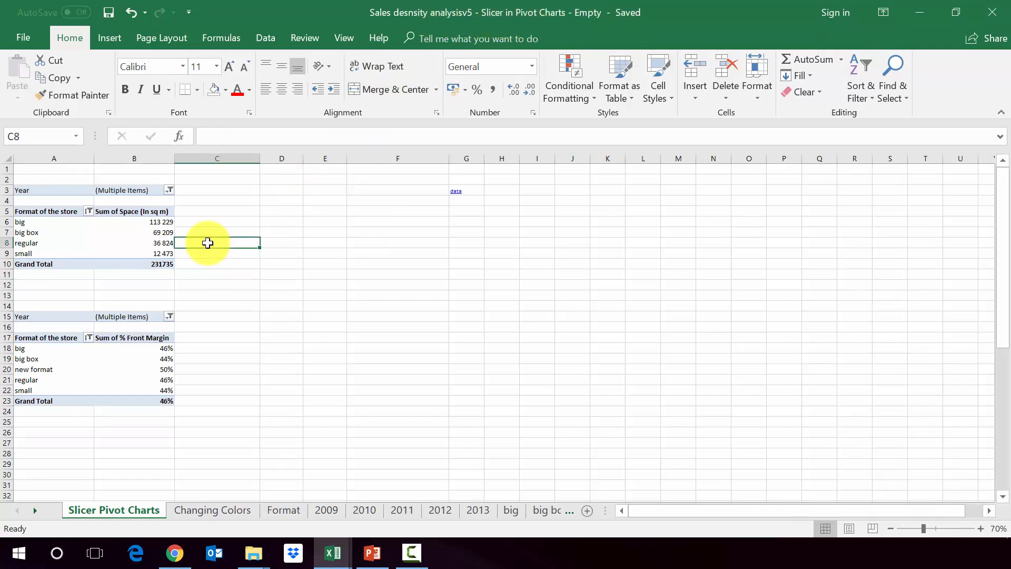
pyautogui.click(54, 211)
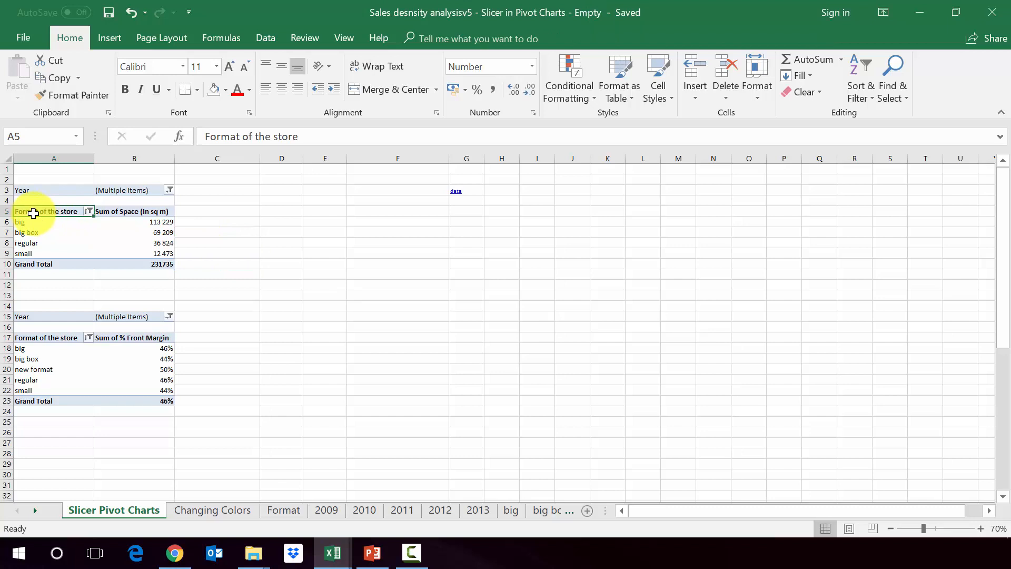
pyautogui.click(54, 211)
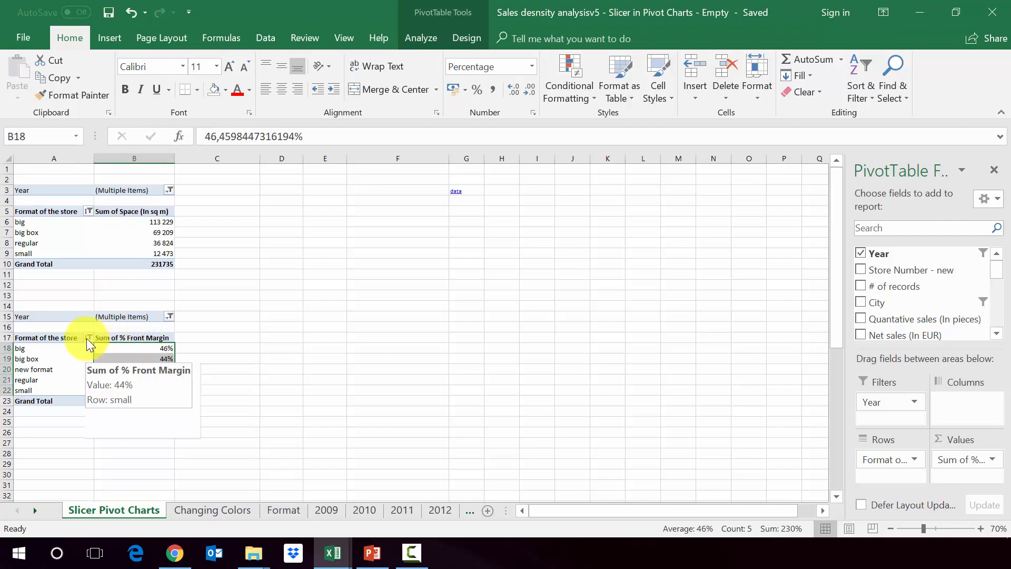
# Step: Uncheck 'new format' in the store format filter, leaving big, big box, regular and small
pyautogui.click(89, 338)
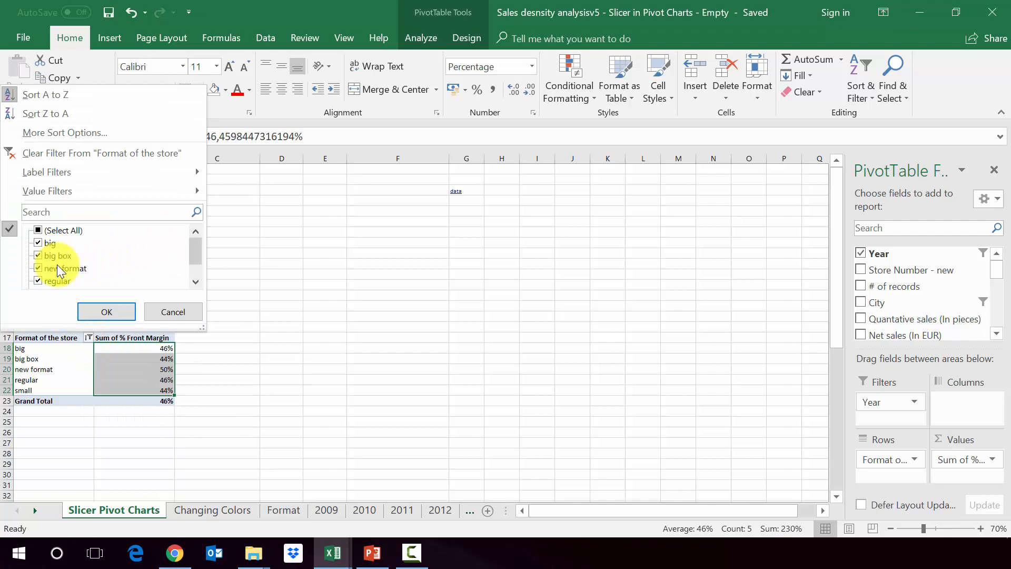
pyautogui.click(65, 268)
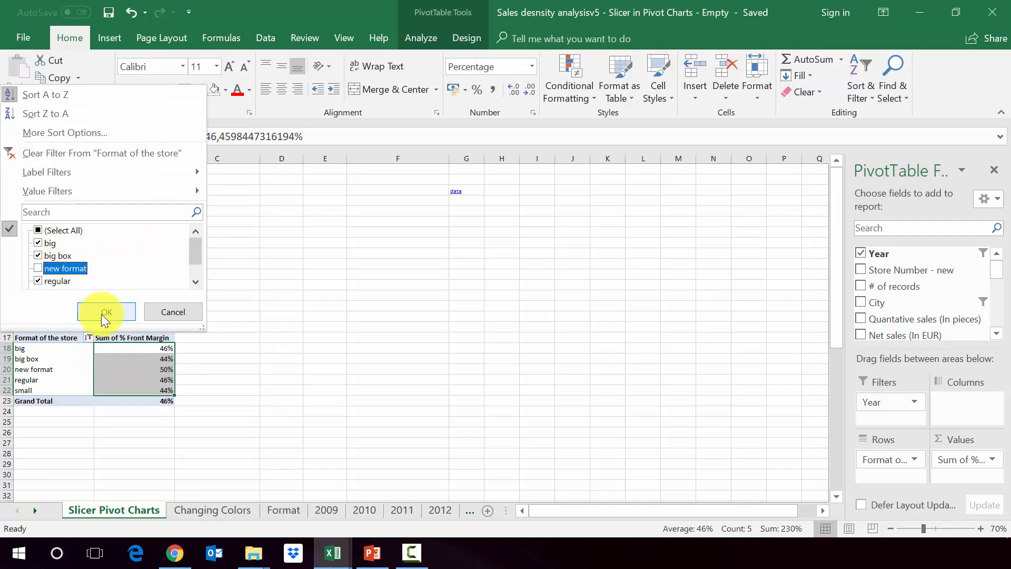
pyautogui.click(106, 312)
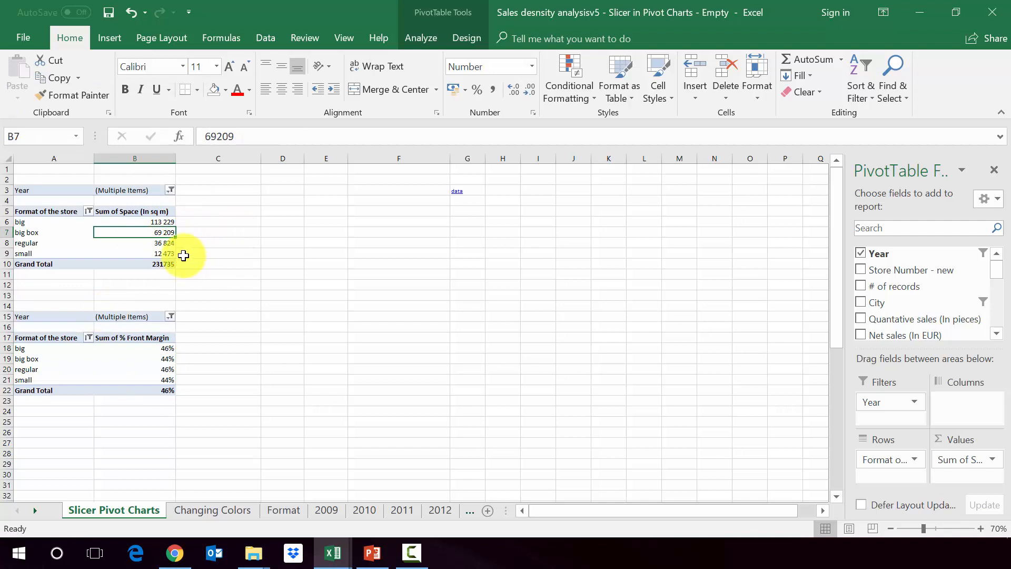
pyautogui.moveTo(145, 244)
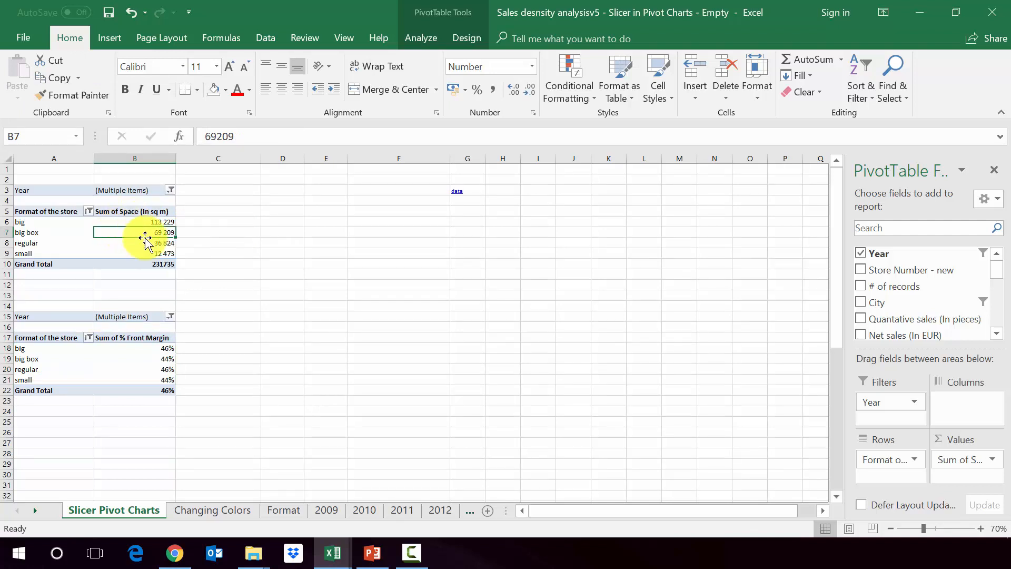
# Step: Insert a clustered column pivot chart from the space-by-store-format pivot table
pyautogui.click(134, 254)
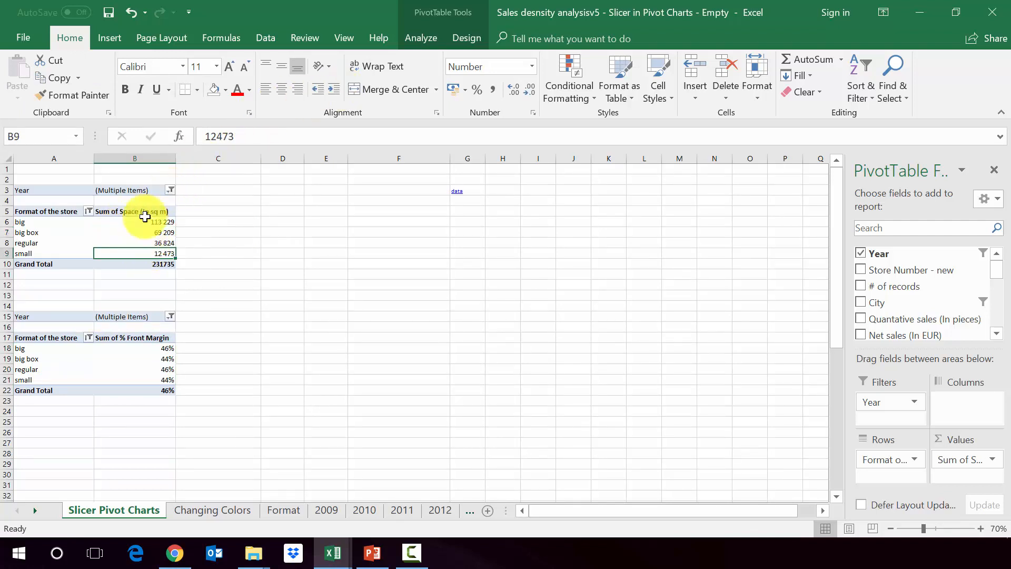
pyautogui.moveTo(442, 12)
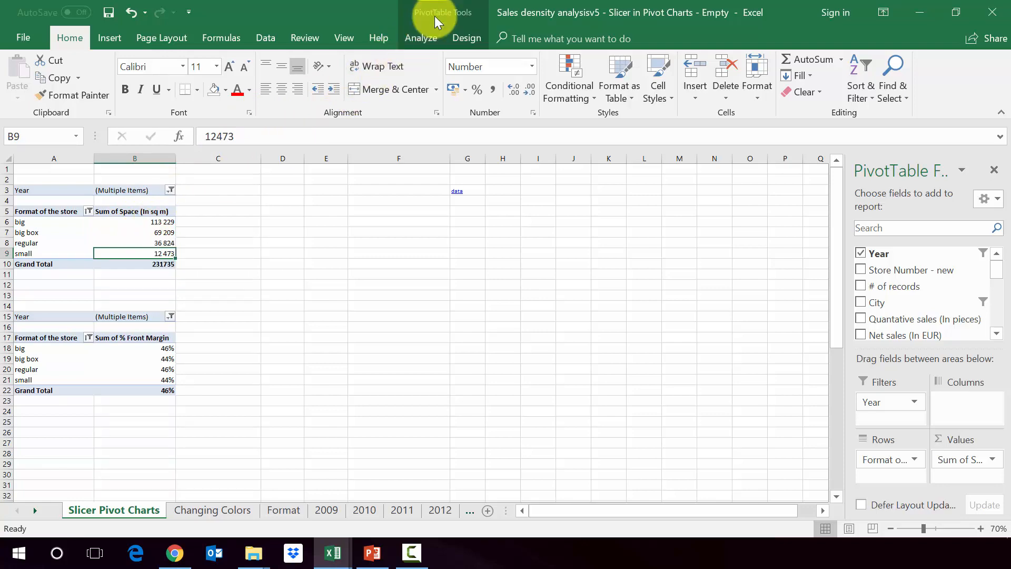
pyautogui.click(420, 38)
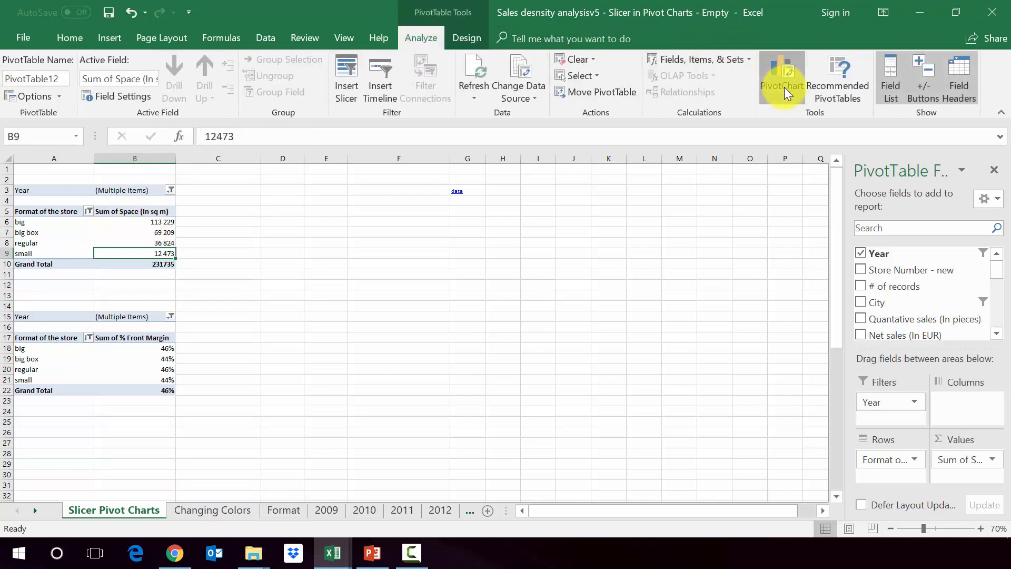
pyautogui.click(781, 77)
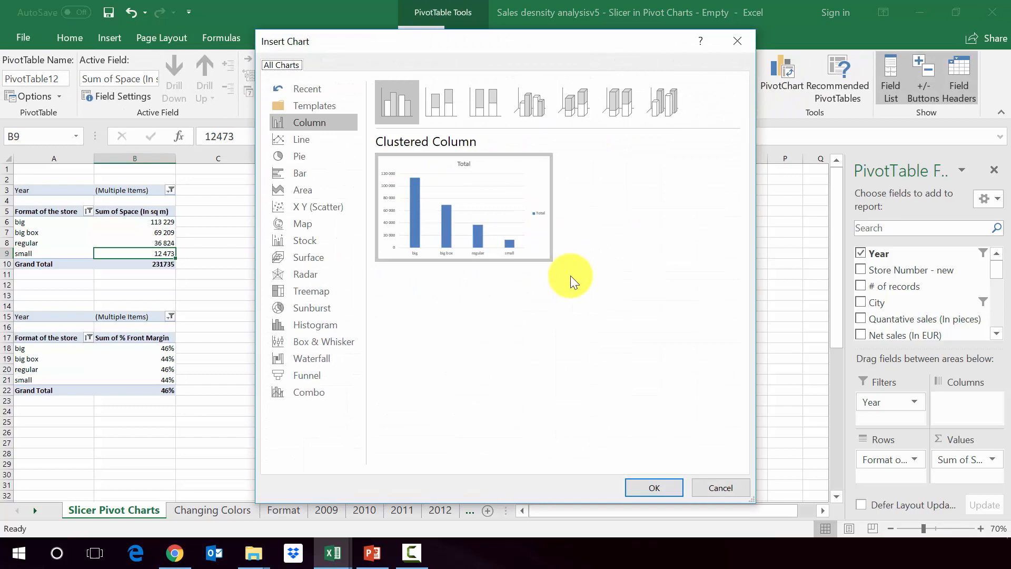
pyautogui.click(653, 487)
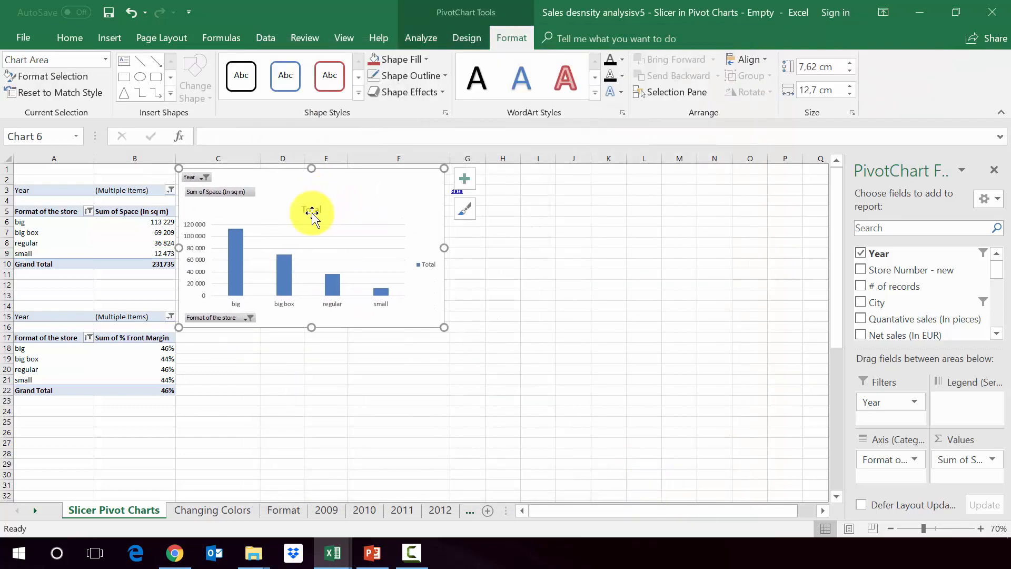
# Step: Remove the chart title and legend and add value labels to the columns
pyautogui.click(311, 208)
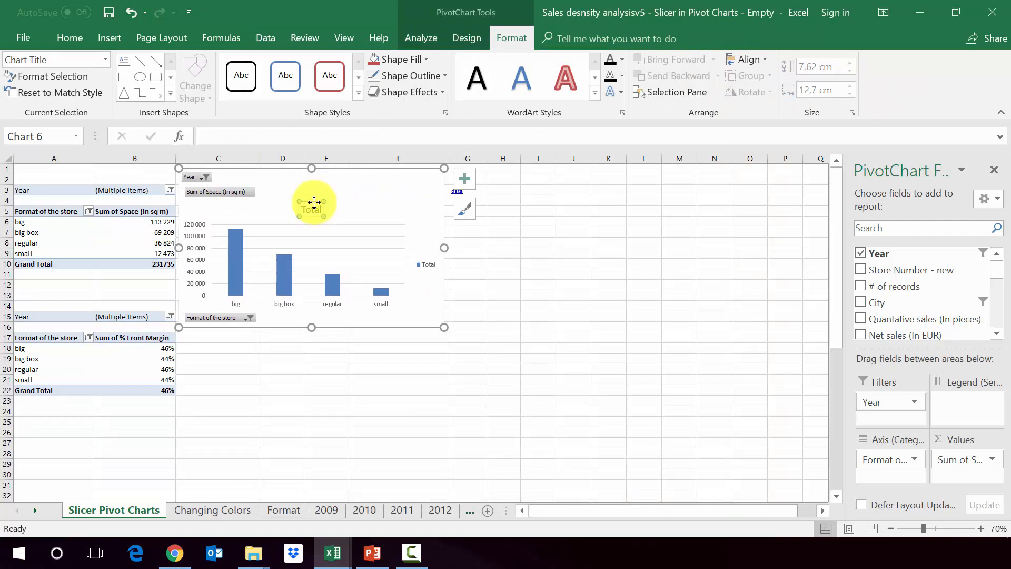
pyautogui.click(376, 255)
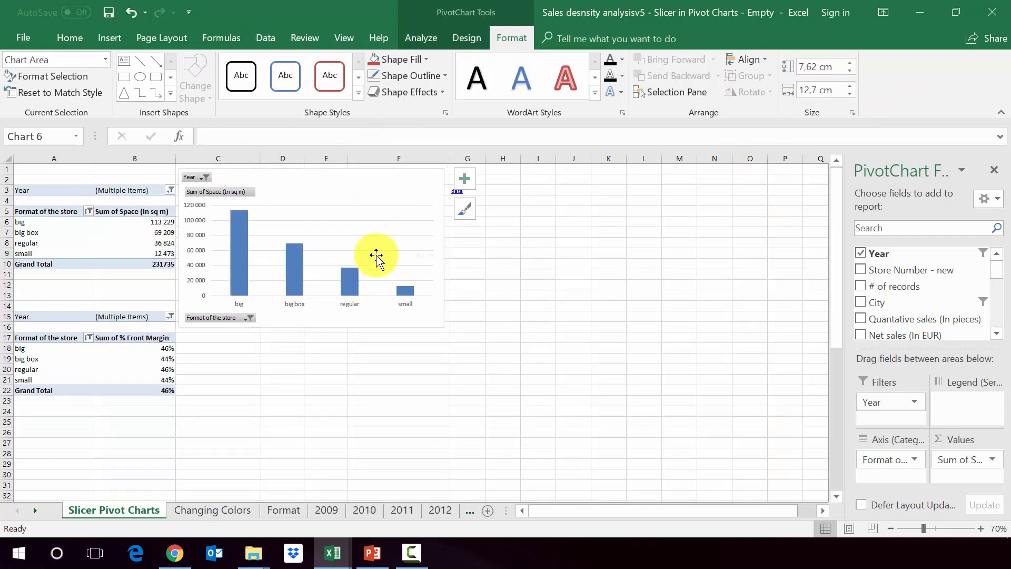
pyautogui.moveTo(216, 252)
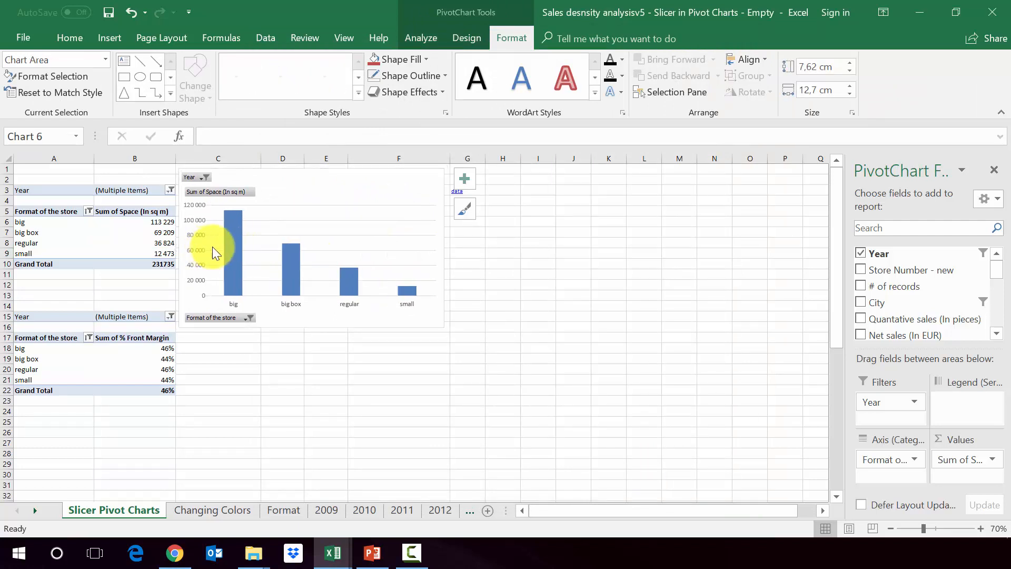
pyautogui.click(287, 265)
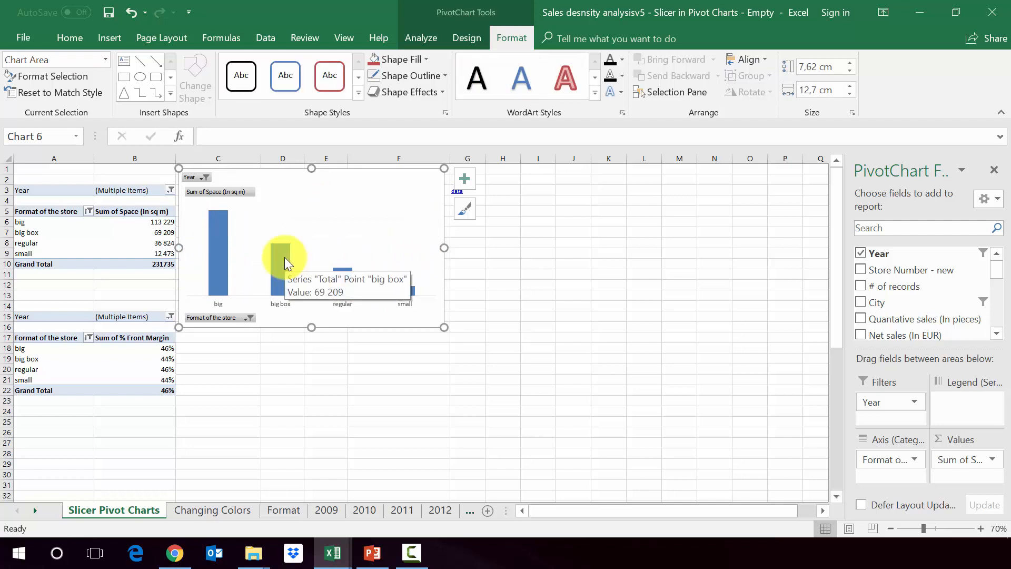
pyautogui.rightClick(284, 255)
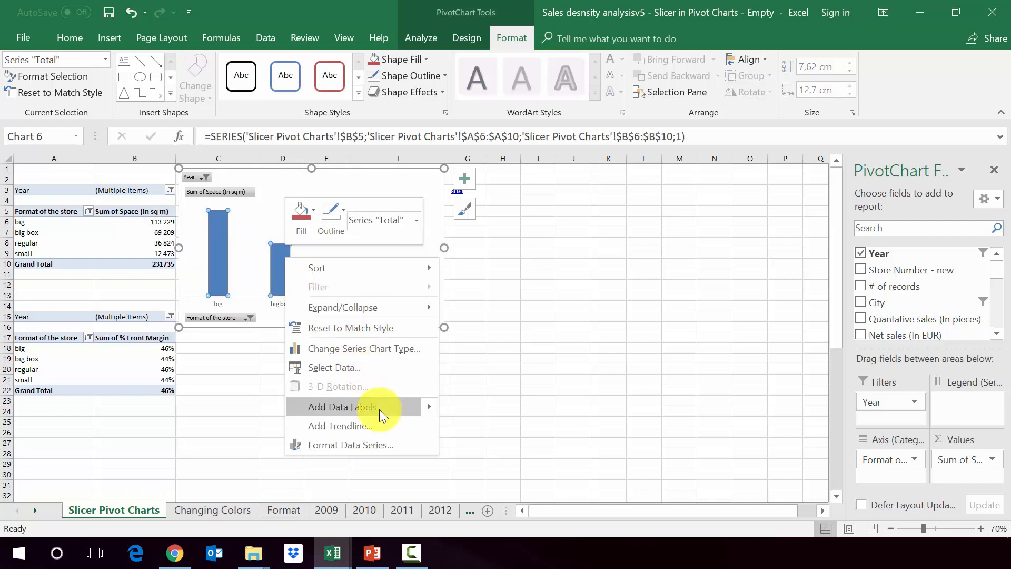
pyautogui.click(342, 407)
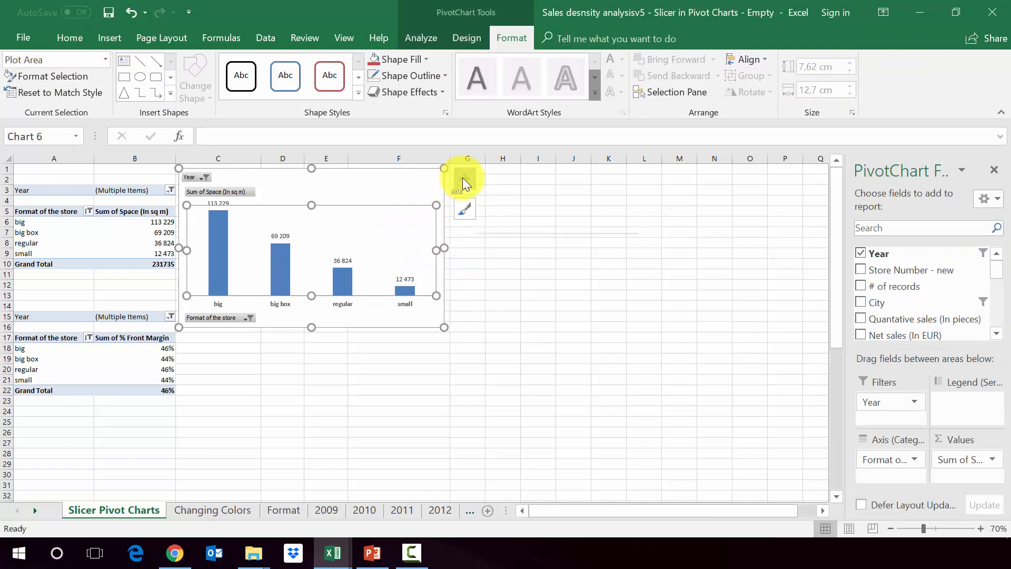
# Step: Add a primary horizontal axis title reading 'Space in Sq m'
pyautogui.click(464, 179)
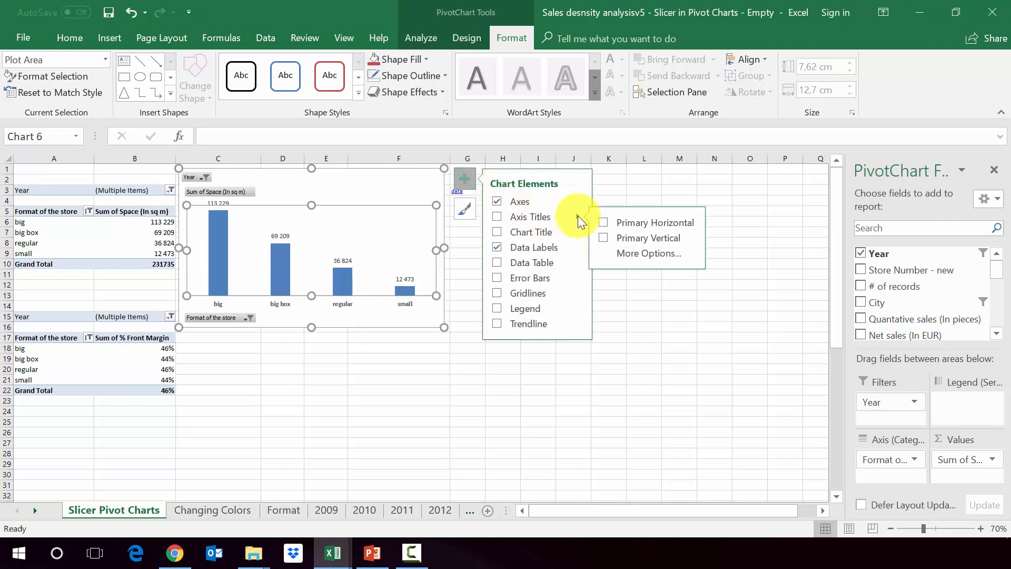
pyautogui.click(496, 217)
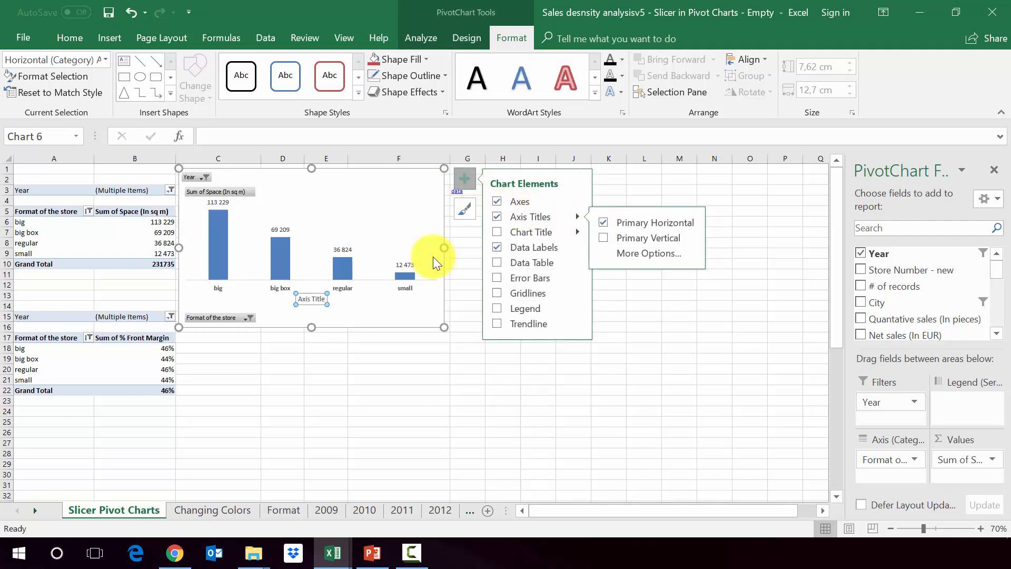
pyautogui.click(310, 298)
pyautogui.write('Space in Sq m')
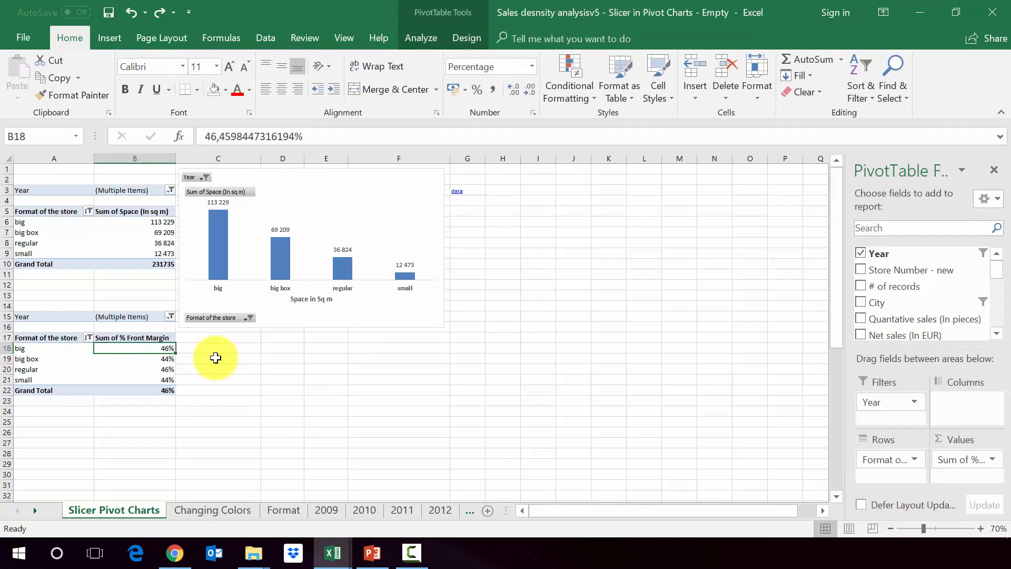
pyautogui.moveTo(435, 64)
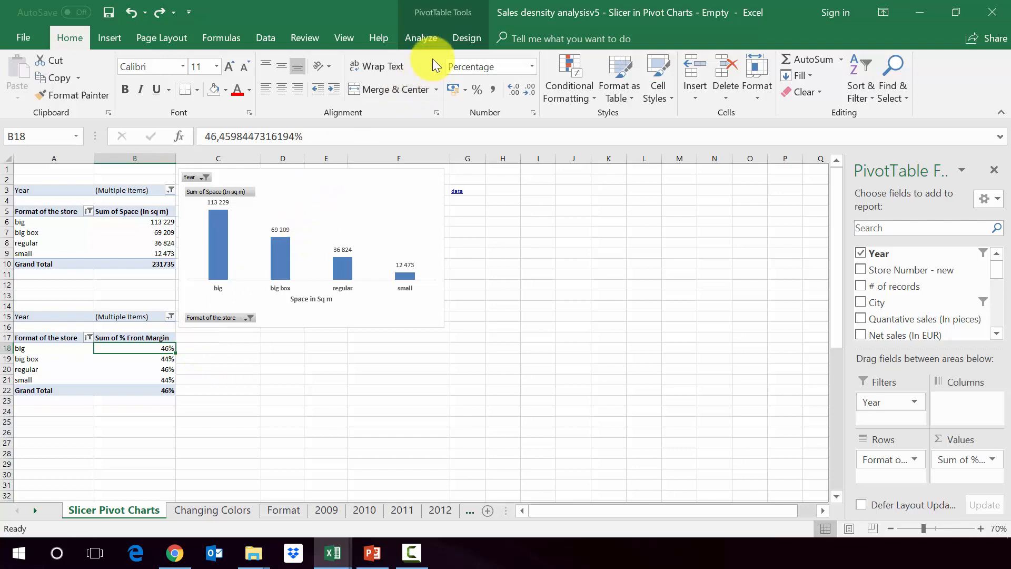
# Step: Insert a clustered bar pivot chart from the % Front Margin pivot table
pyautogui.click(421, 38)
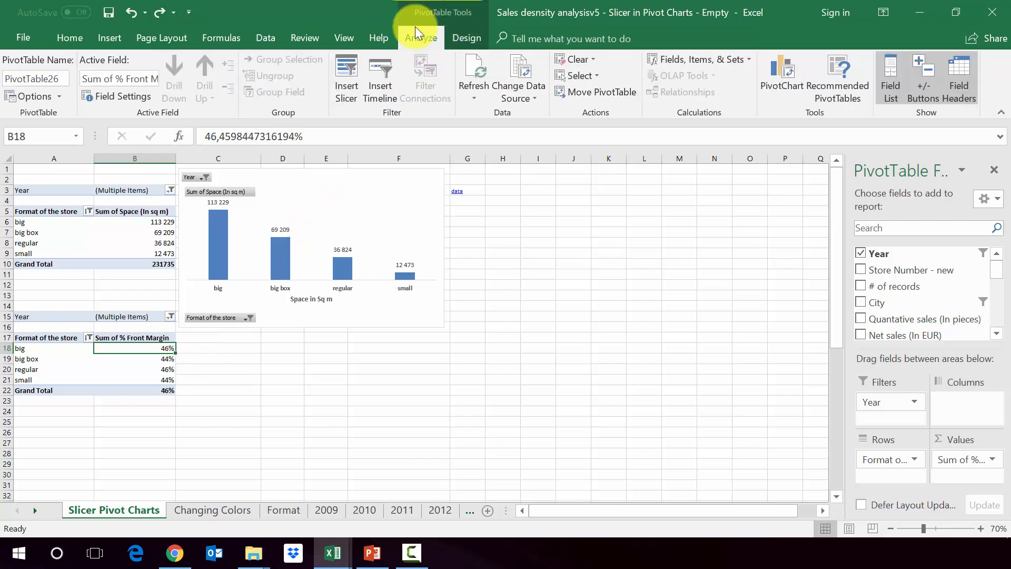
pyautogui.click(781, 77)
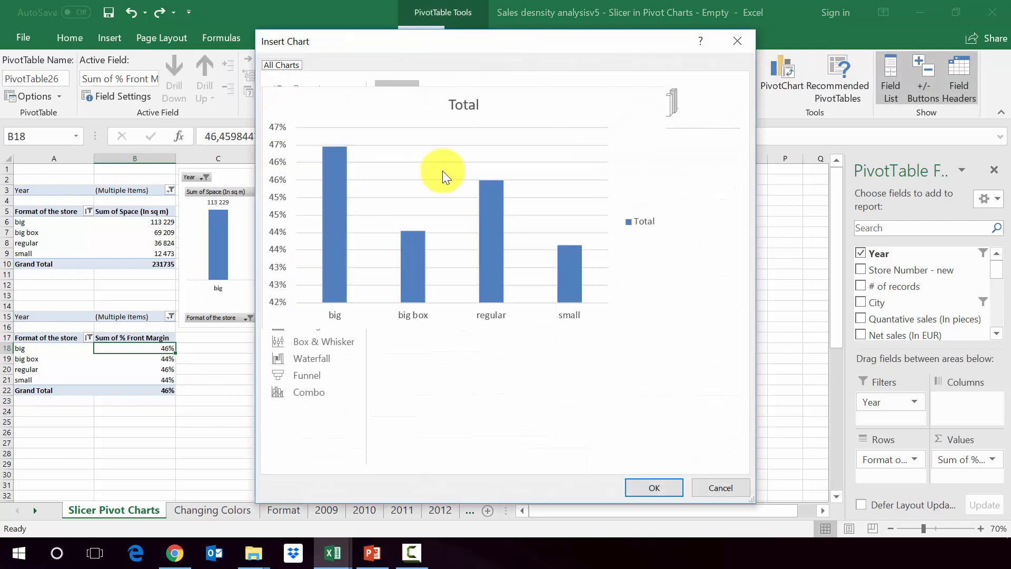
pyautogui.click(308, 122)
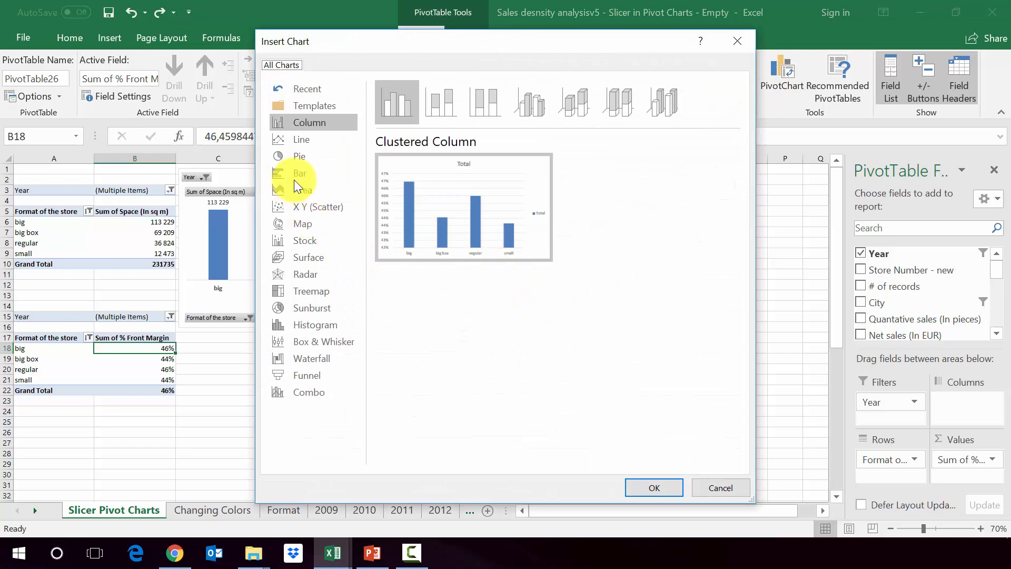
pyautogui.click(299, 173)
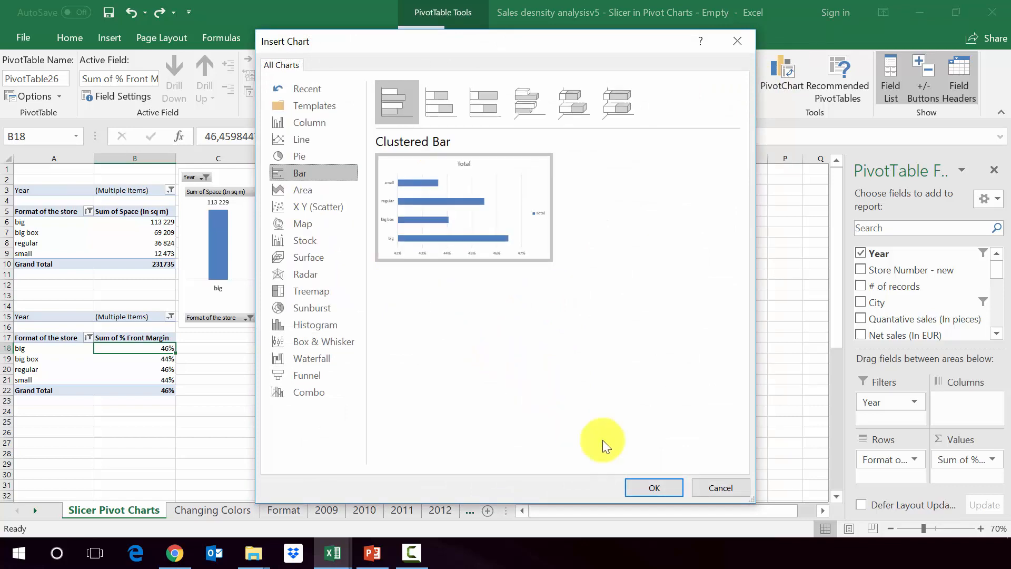
pyautogui.click(653, 487)
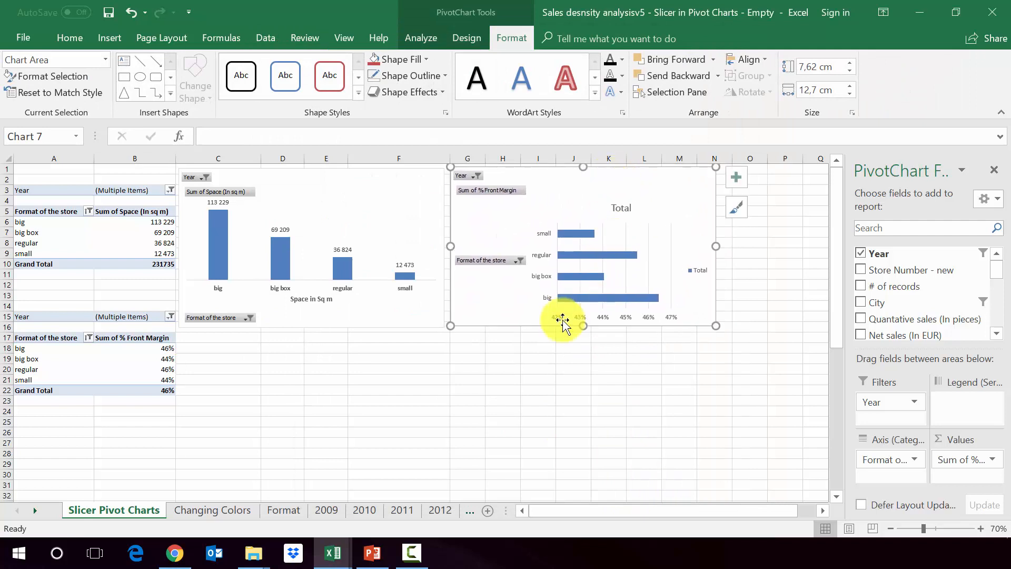
# Step: Remove the bar chart's title and legend, enlarge the plot area and add percentage data labels
pyautogui.click(619, 208)
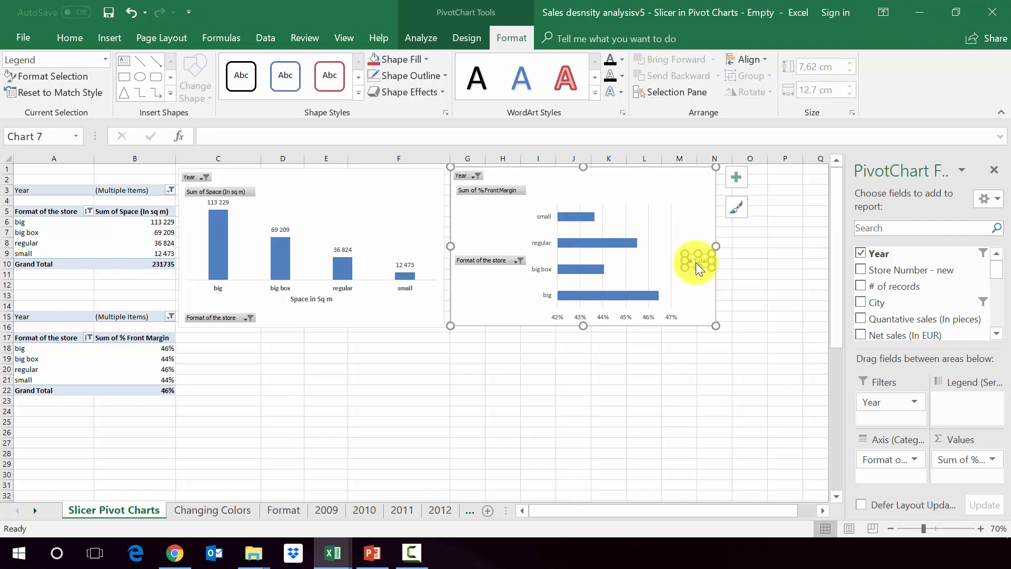
pyautogui.click(629, 256)
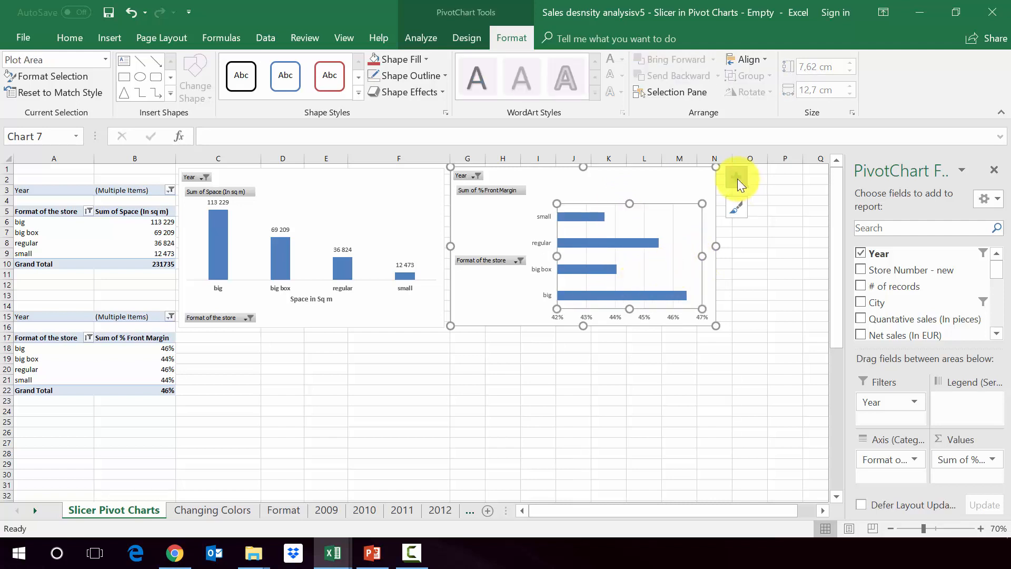
pyautogui.click(736, 178)
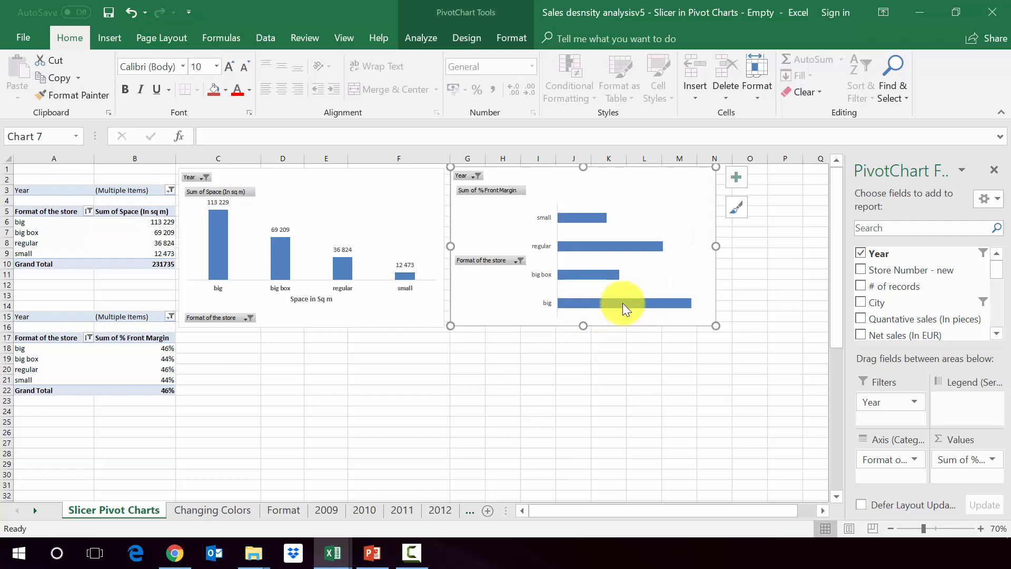
pyautogui.rightClick(623, 304)
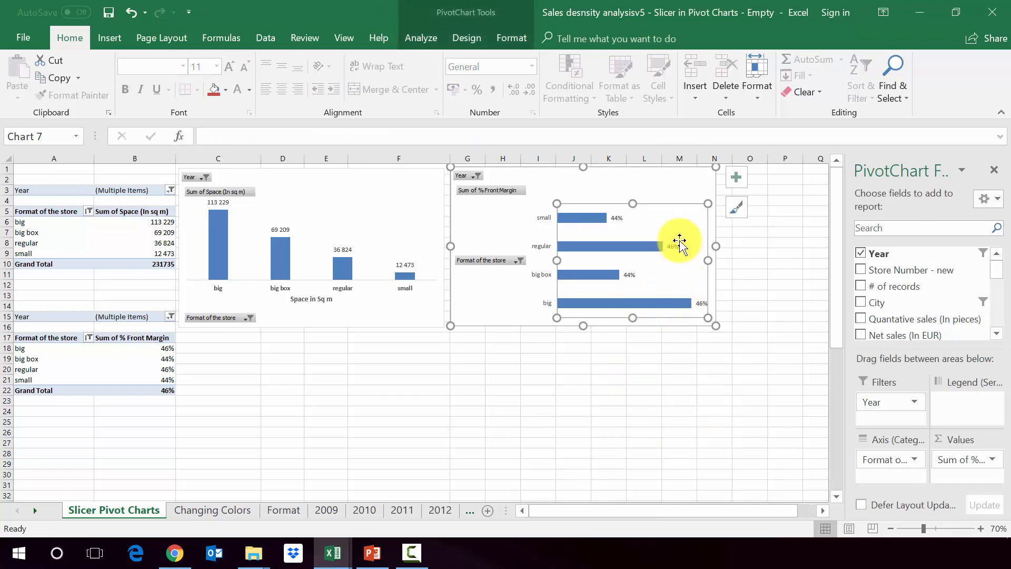
pyautogui.moveTo(736, 176)
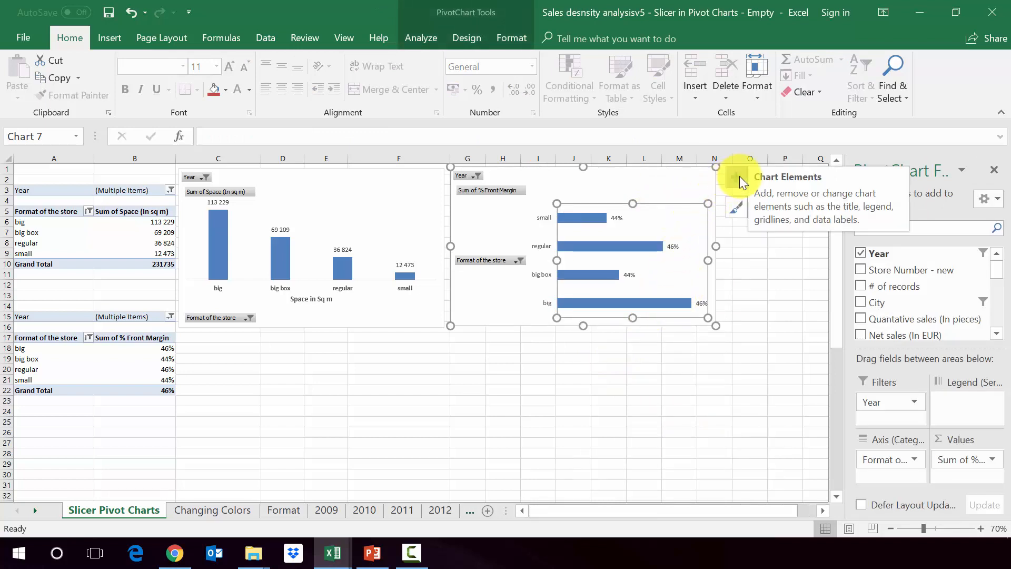
# Step: Remove the horizontal value axis and add an axis title reading '% Front Margin'
pyautogui.click(736, 178)
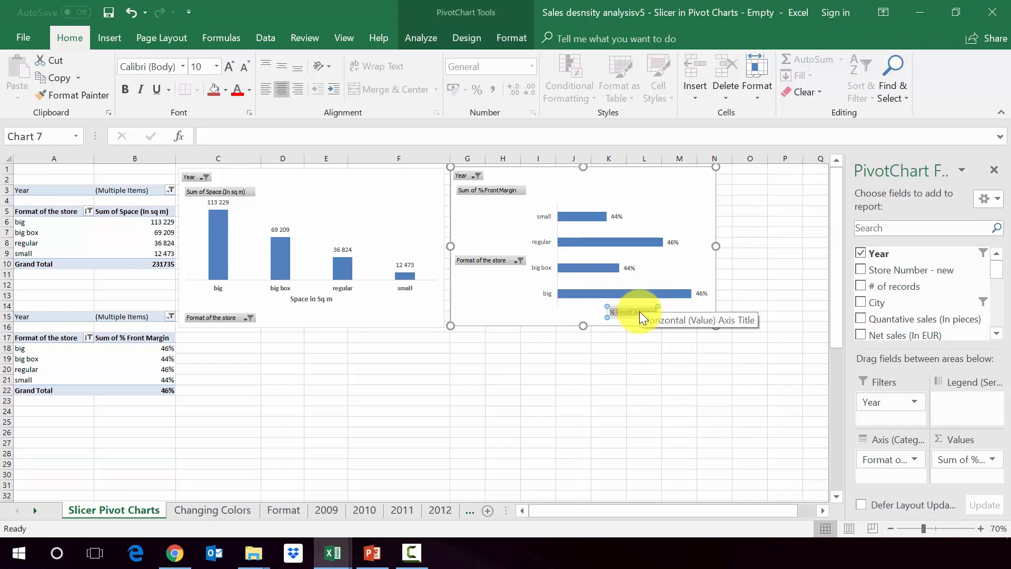
pyautogui.click(503, 348)
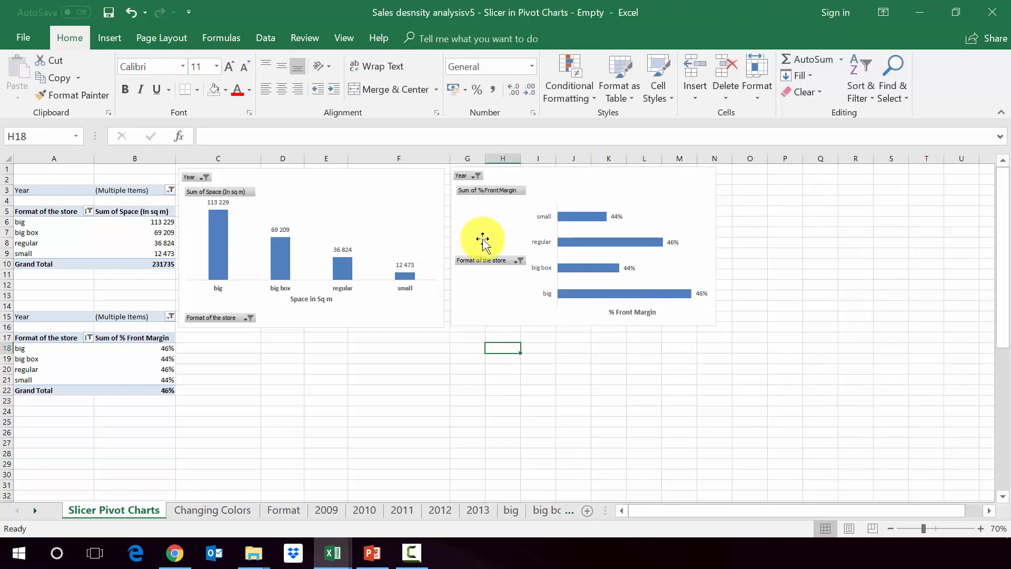
pyautogui.moveTo(223, 351)
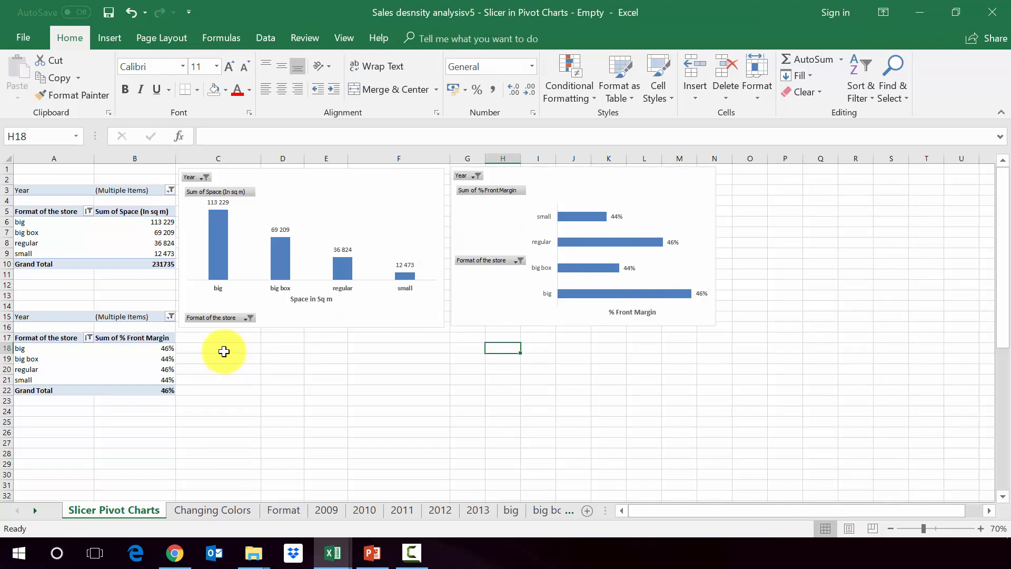
pyautogui.click(217, 347)
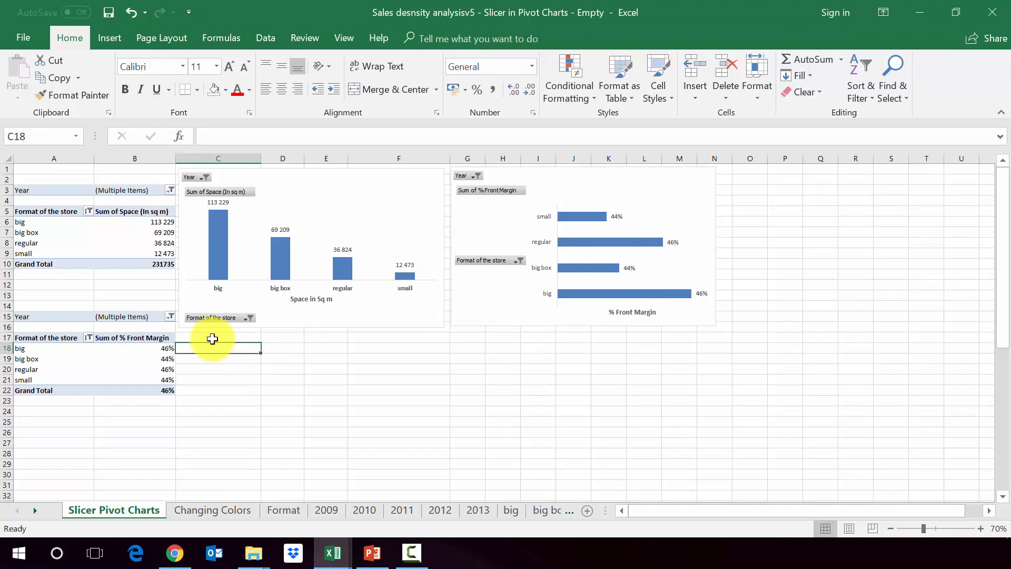
pyautogui.moveTo(217, 210)
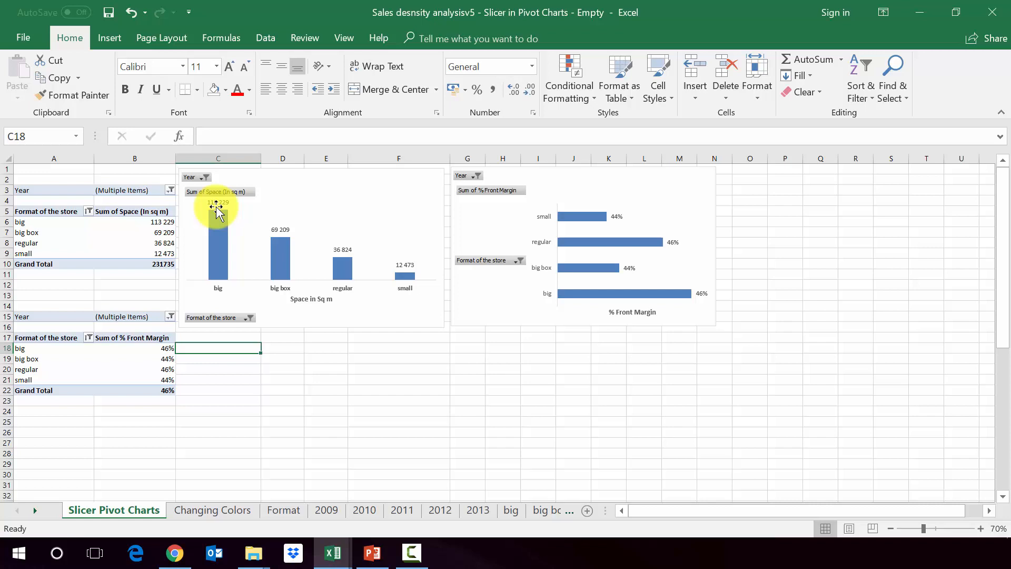
pyautogui.moveTo(263, 221)
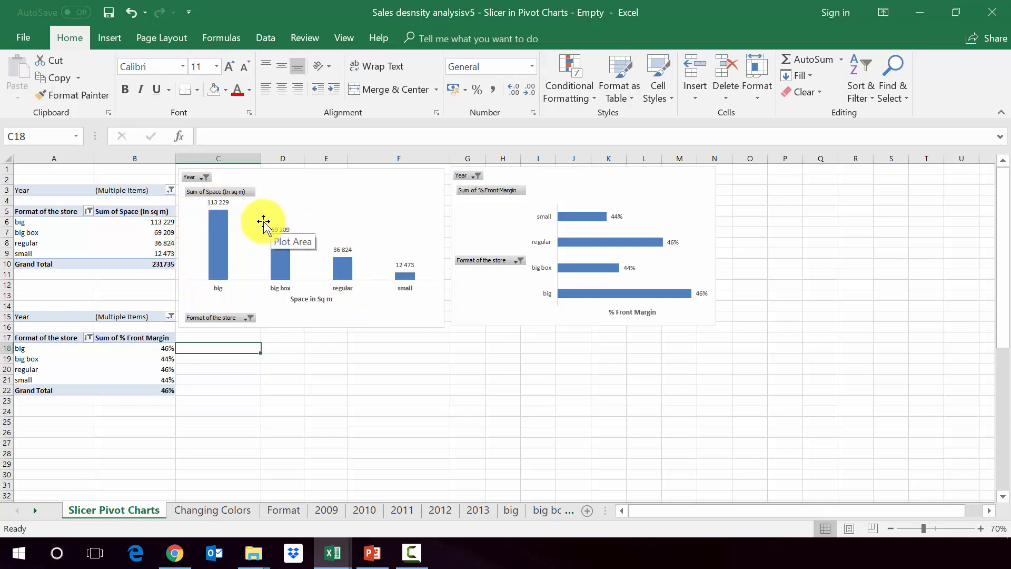
pyautogui.moveTo(560, 338)
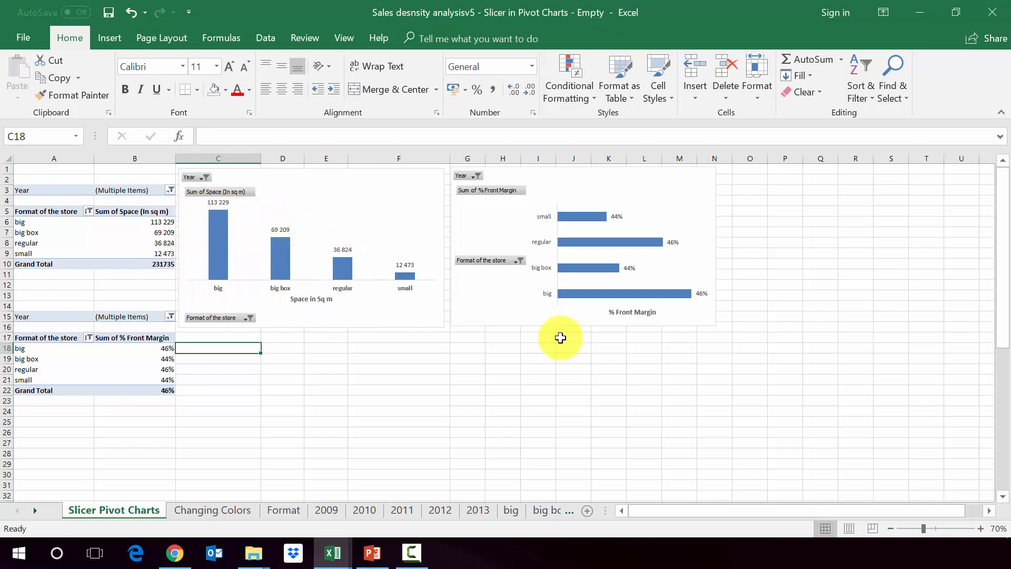
pyautogui.moveTo(585, 254)
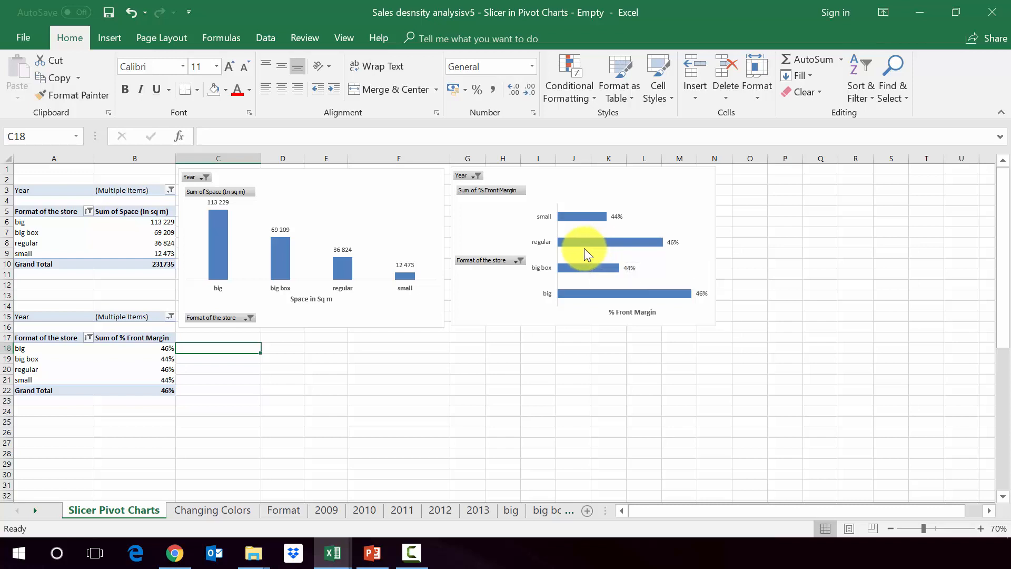
pyautogui.moveTo(225, 338)
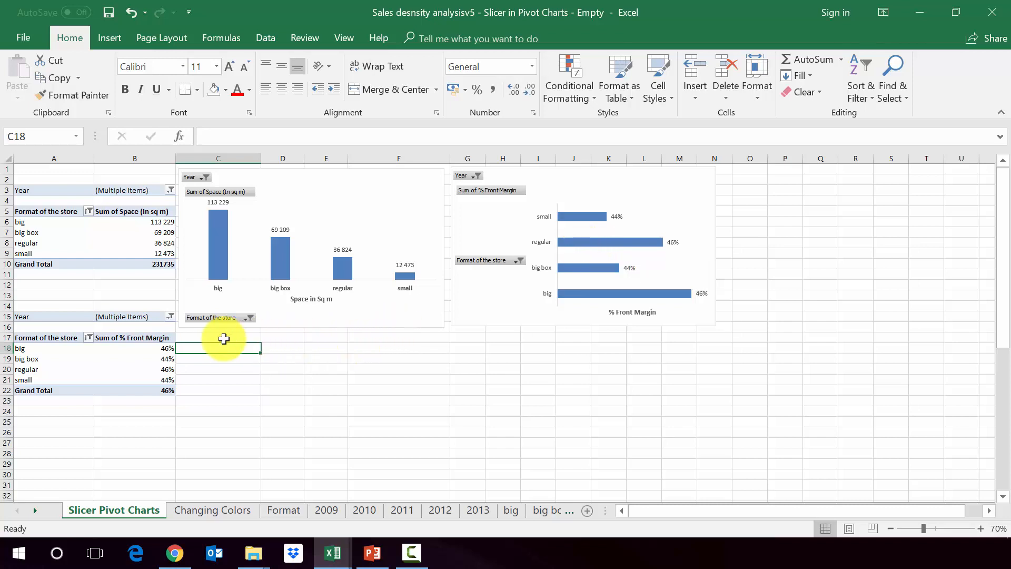
# Step: Insert a Year slicer (2009–2013 and blank) for the Space in sq m pivot table
pyautogui.click(133, 244)
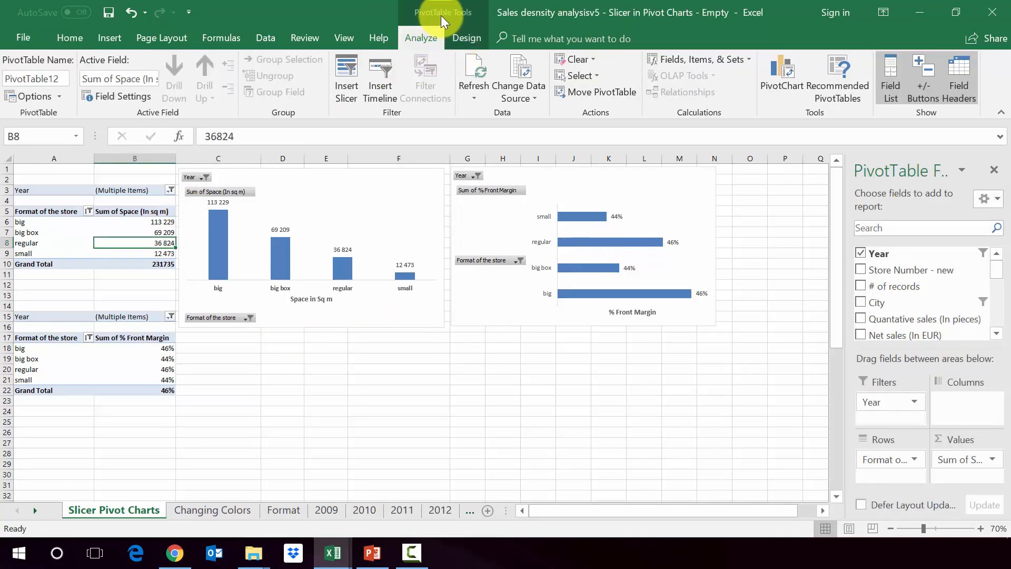
pyautogui.moveTo(346, 76)
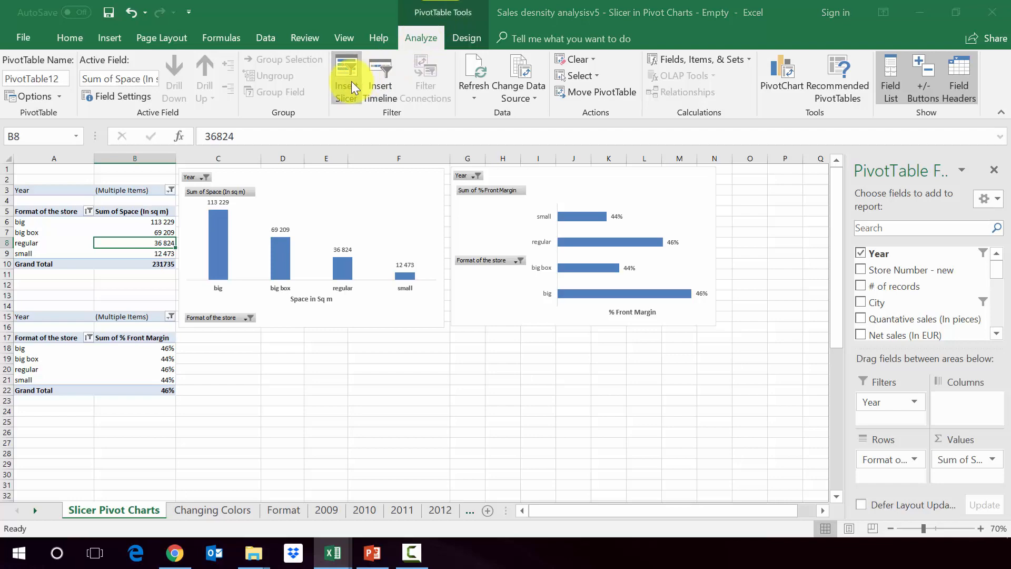
pyautogui.click(346, 77)
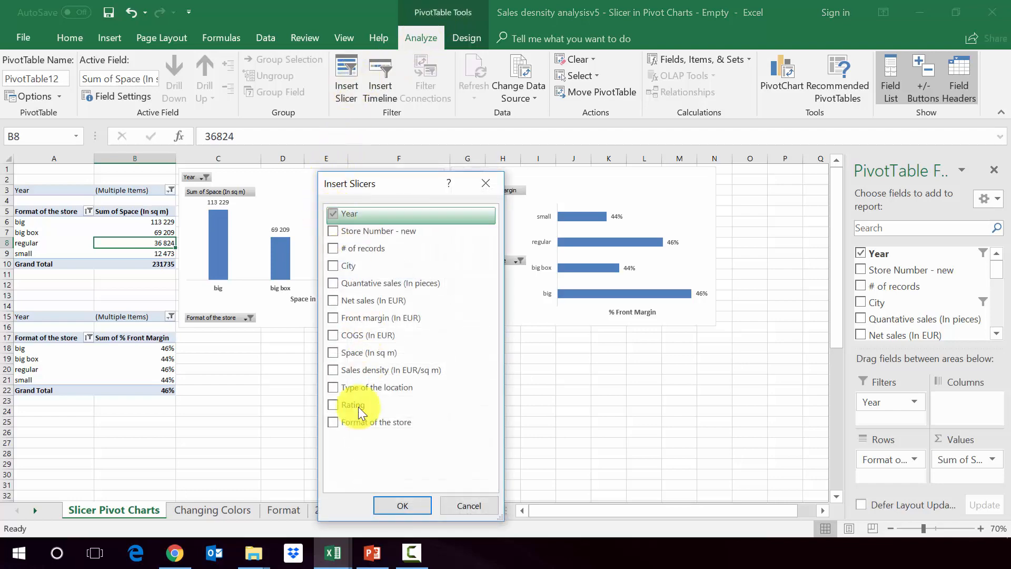
pyautogui.click(401, 505)
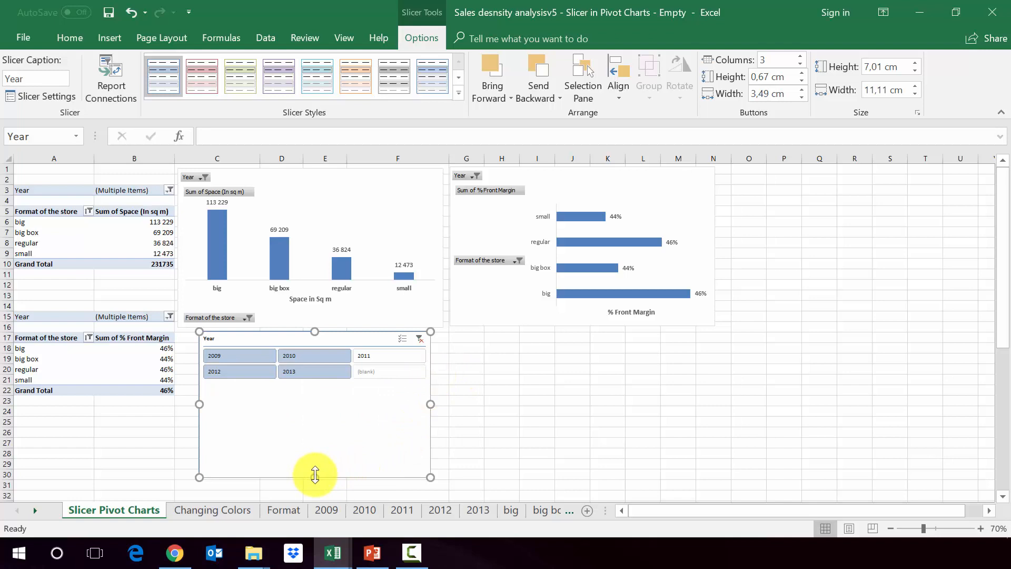
# Step: Try year selections in the slicer, ending with 2009 and 2010 filtering the space chart
pyautogui.click(465, 359)
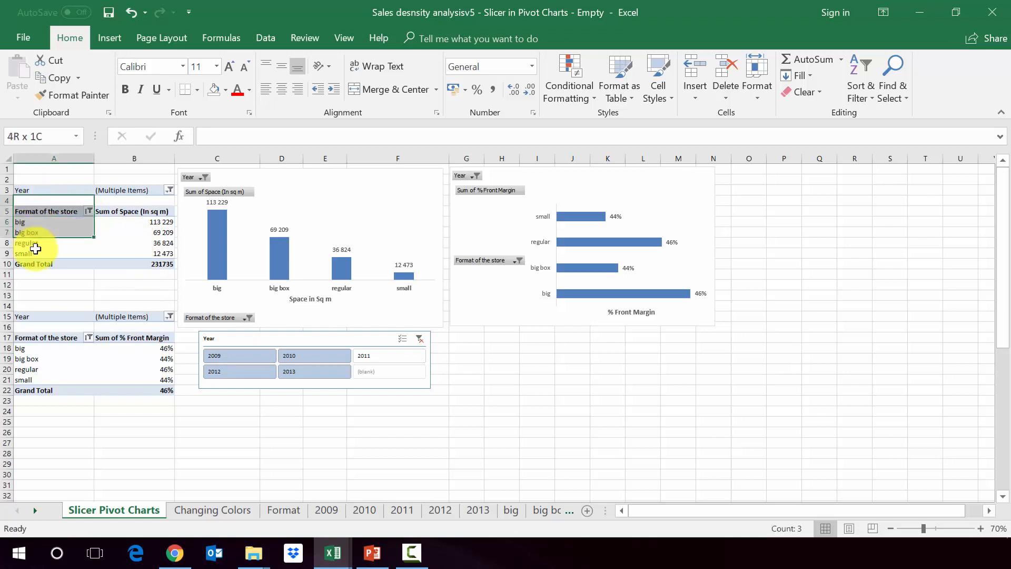
pyautogui.click(239, 355)
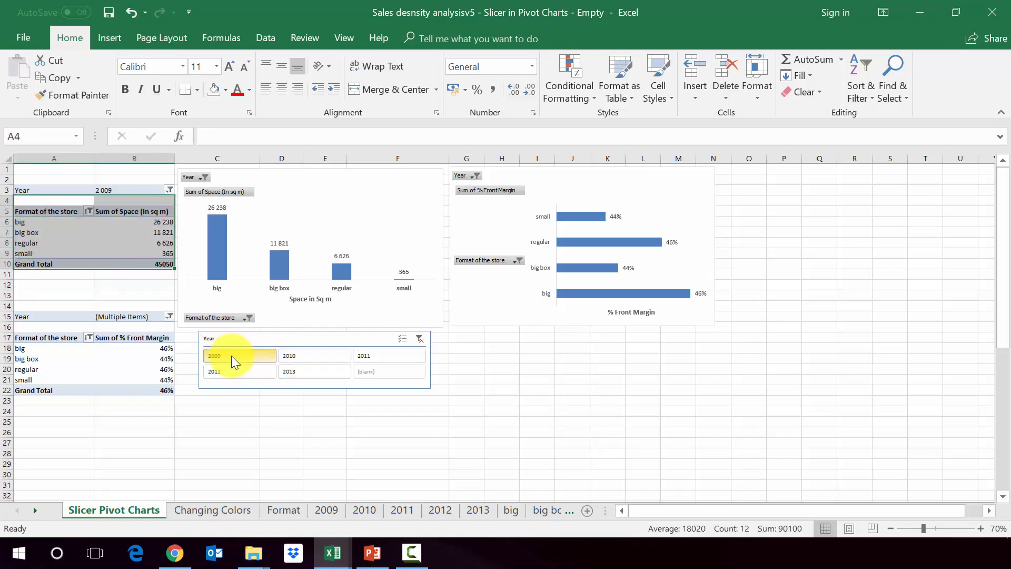
pyautogui.moveTo(250, 374)
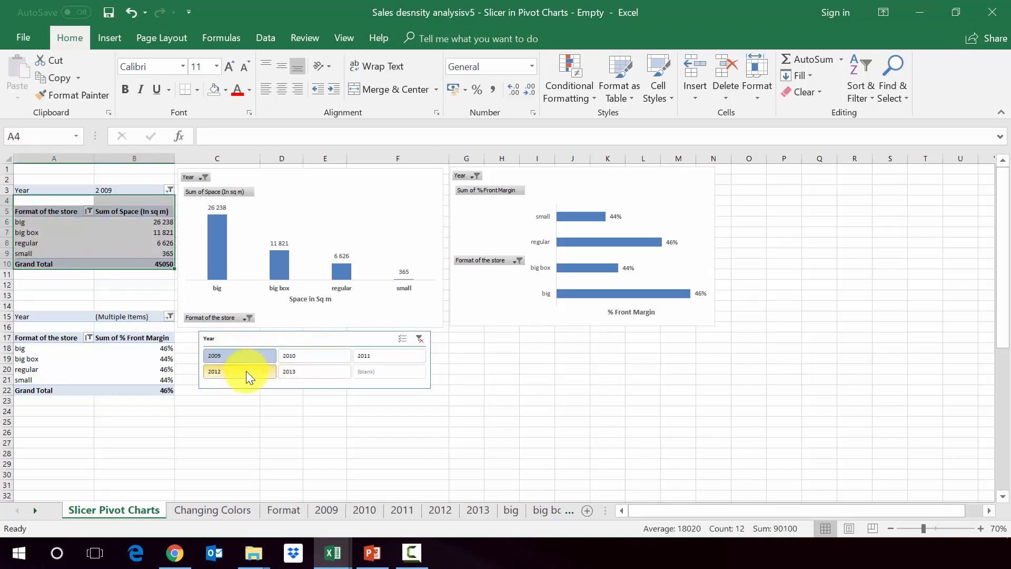
pyautogui.click(314, 371)
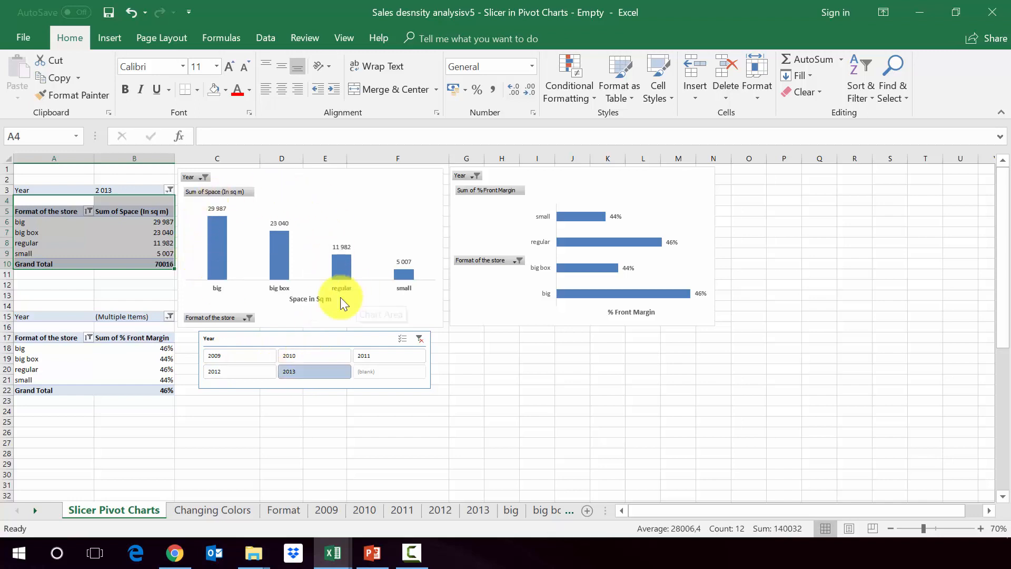
pyautogui.moveTo(570, 190)
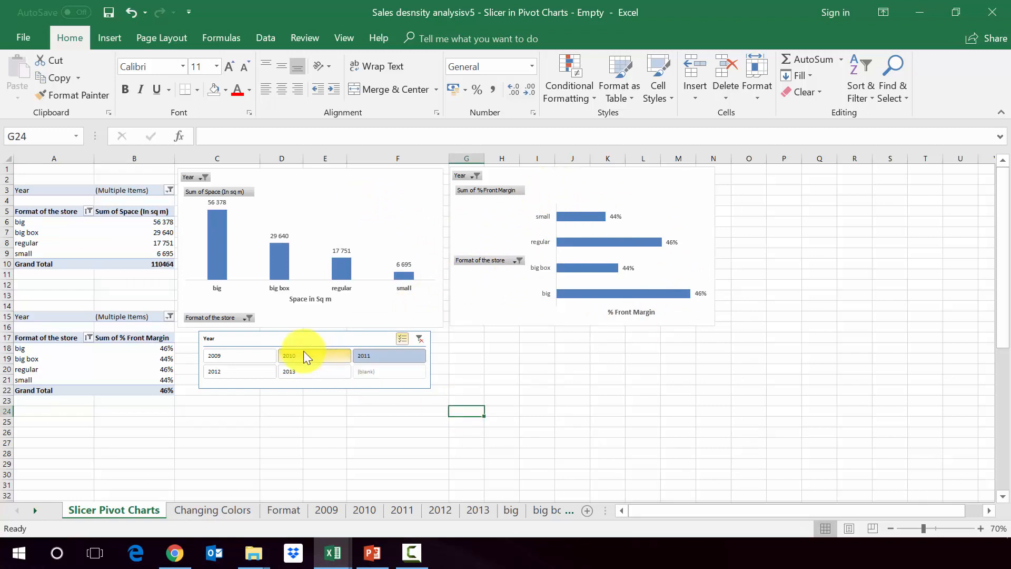
pyautogui.click(239, 355)
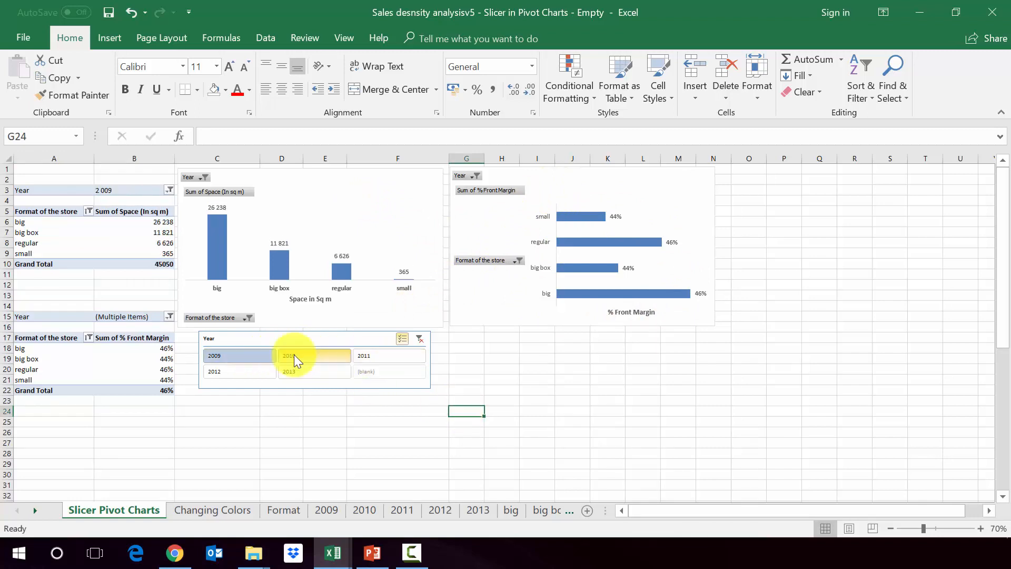
pyautogui.click(314, 355)
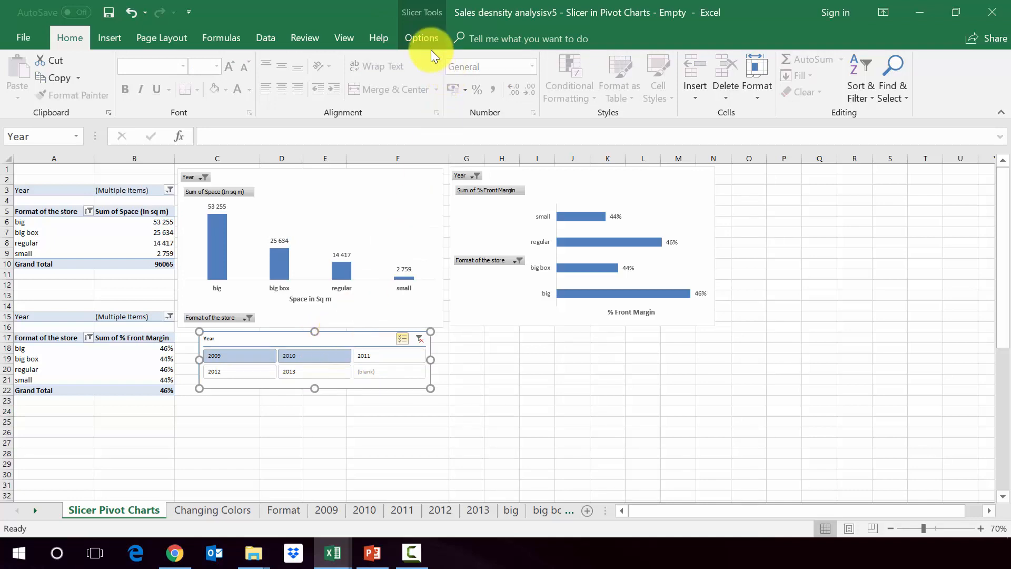
# Step: In Report Connections, tick PivotTable26 alongside PivotTable12 so the Year slicer drives both
pyautogui.click(421, 38)
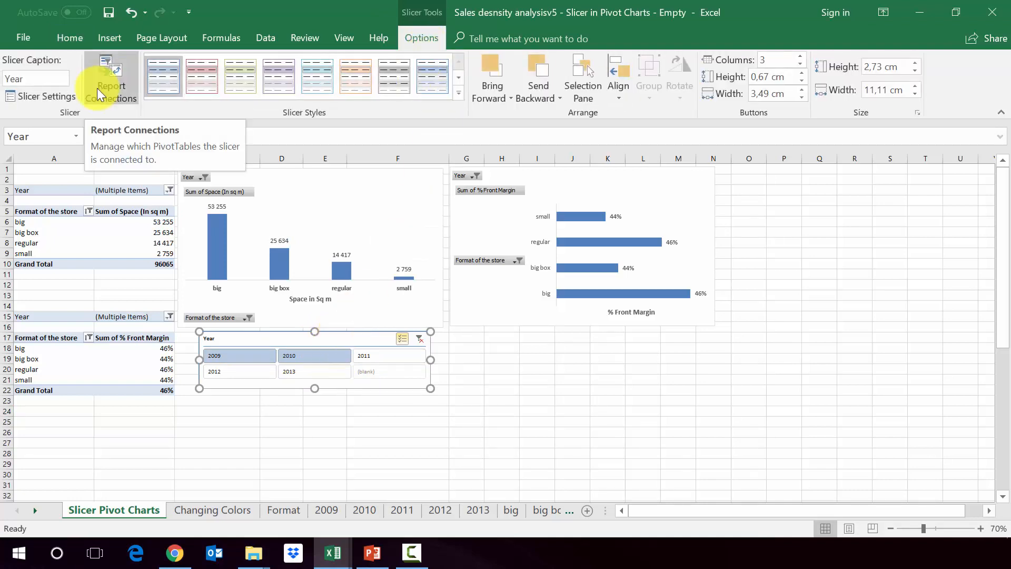
pyautogui.moveTo(133, 82)
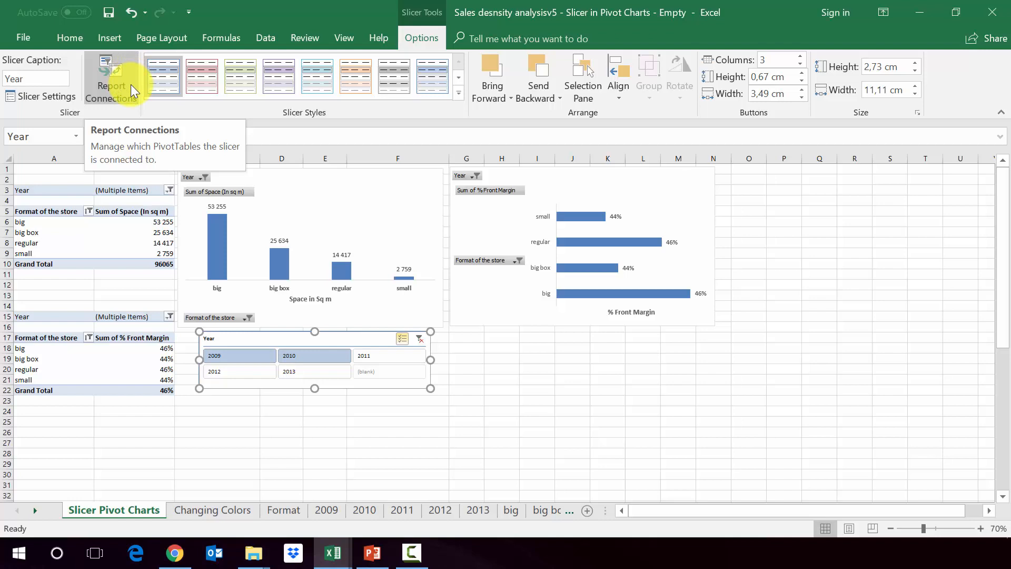
pyautogui.click(111, 83)
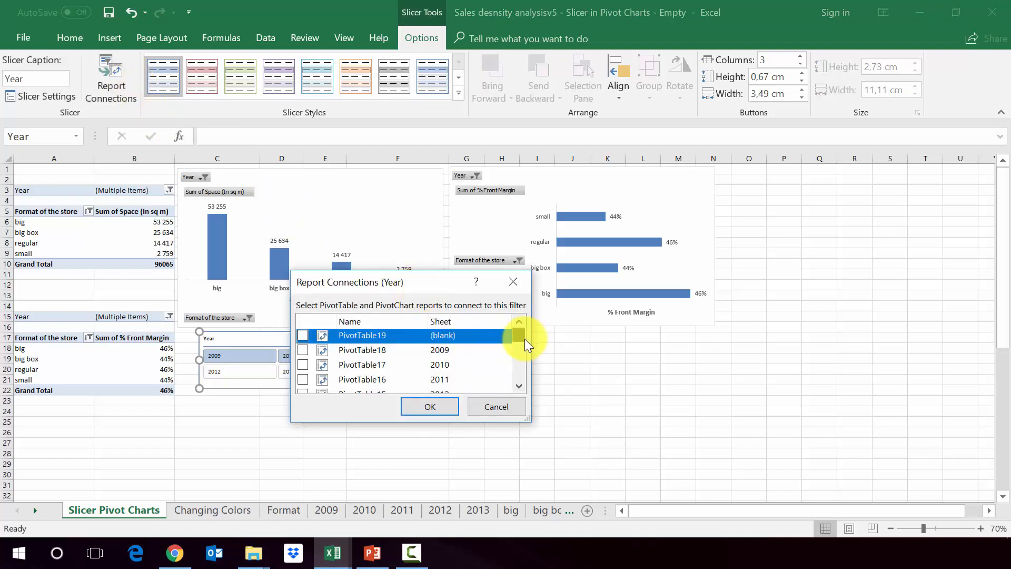
pyautogui.scroll(-3)
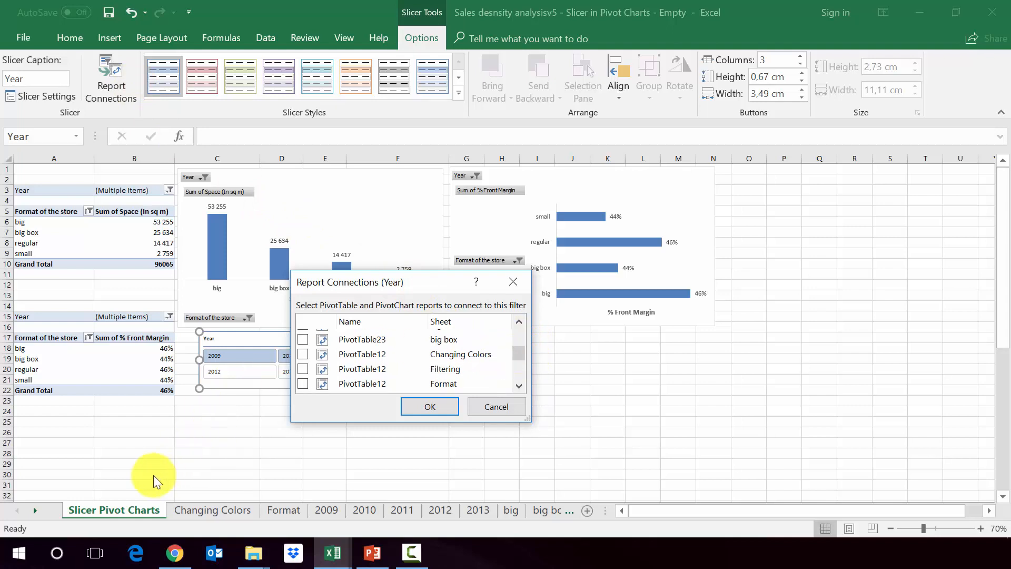
pyautogui.moveTo(223, 483)
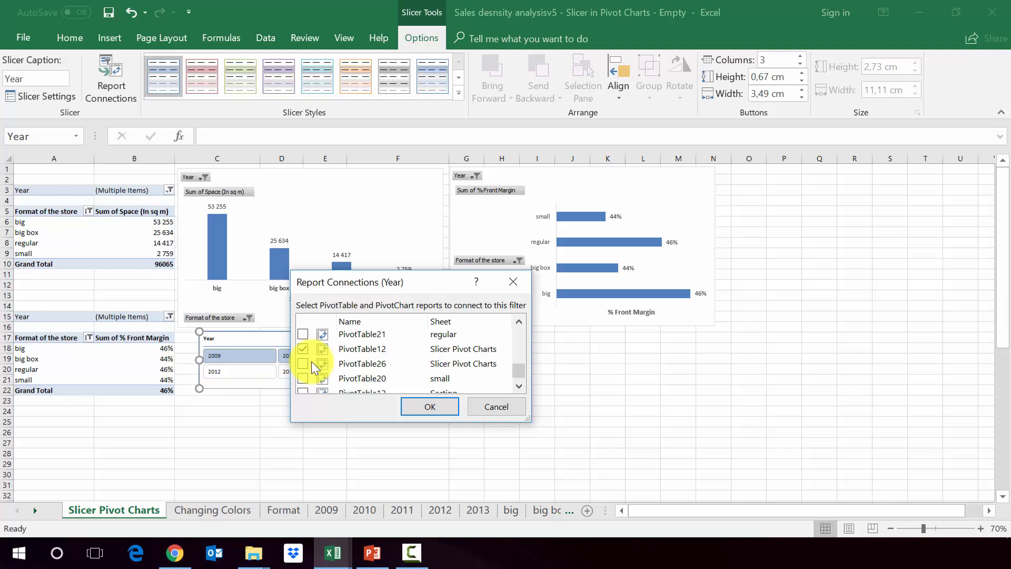
pyautogui.click(303, 364)
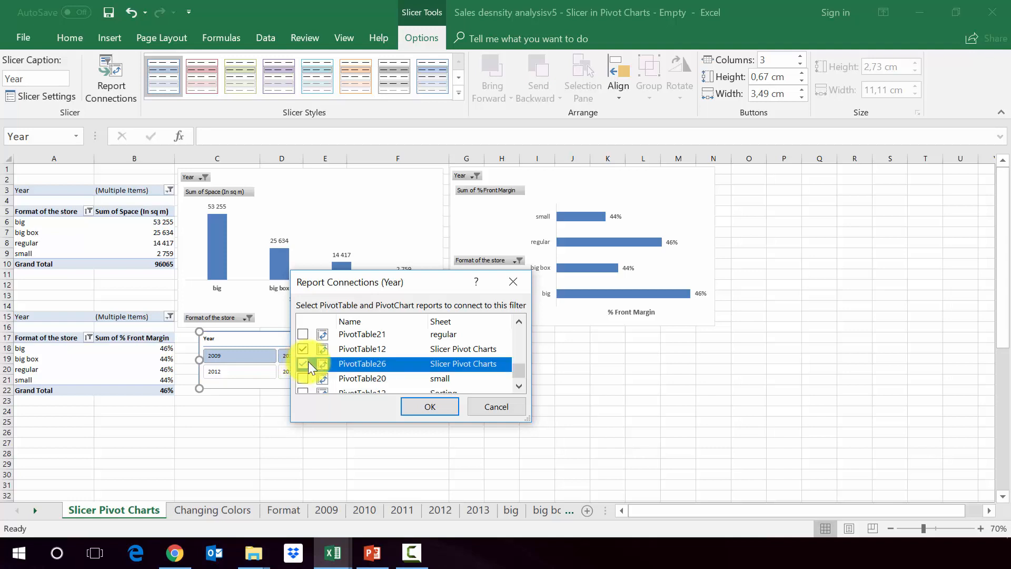
pyautogui.click(430, 407)
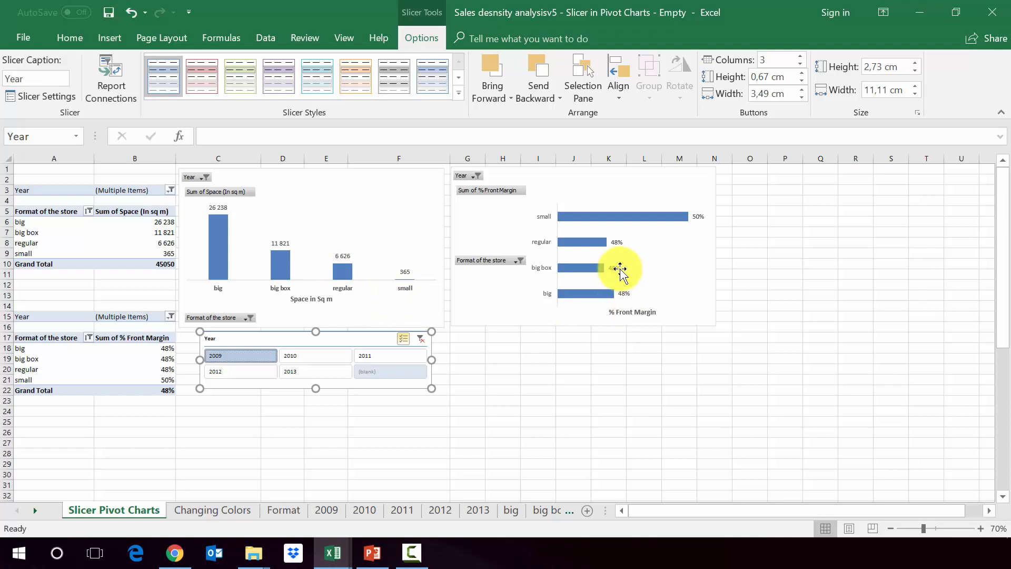
pyautogui.moveTo(294, 278)
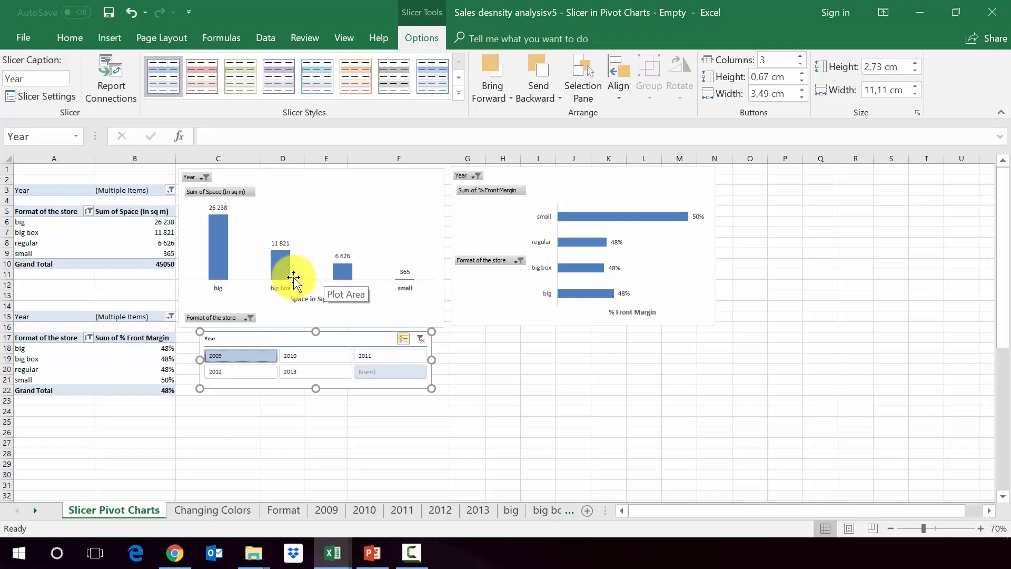
pyautogui.moveTo(447, 298)
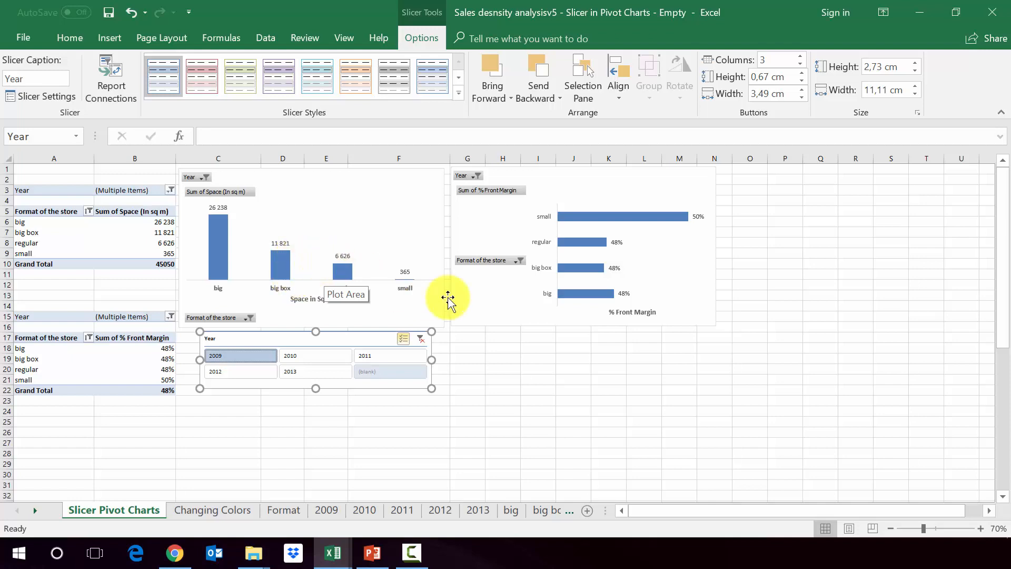
# Step: Choose 2010 and 2013 in the Year slicer so both charts show the 121,031 sq m total
pyautogui.click(315, 355)
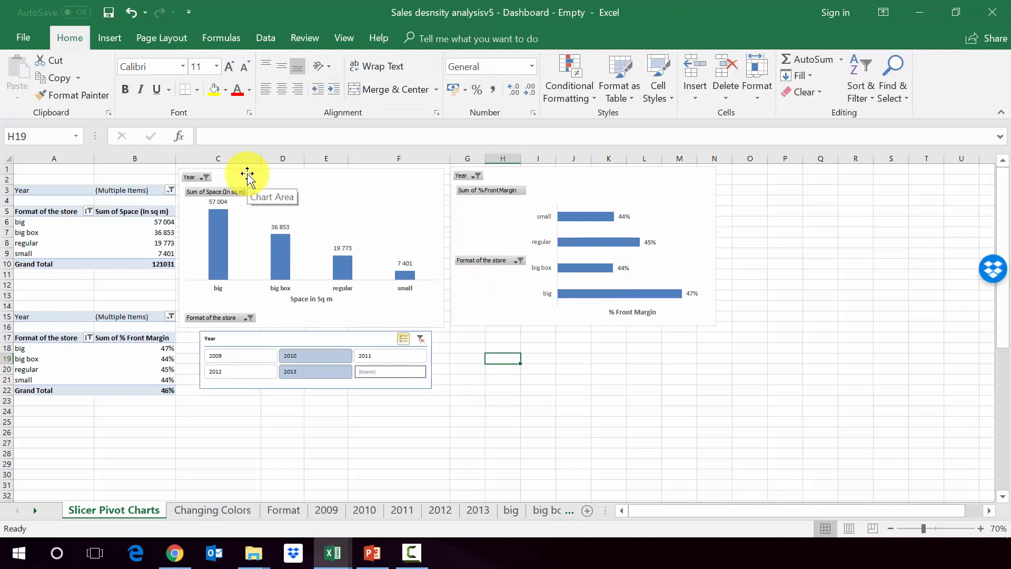
pyautogui.moveTo(398, 253)
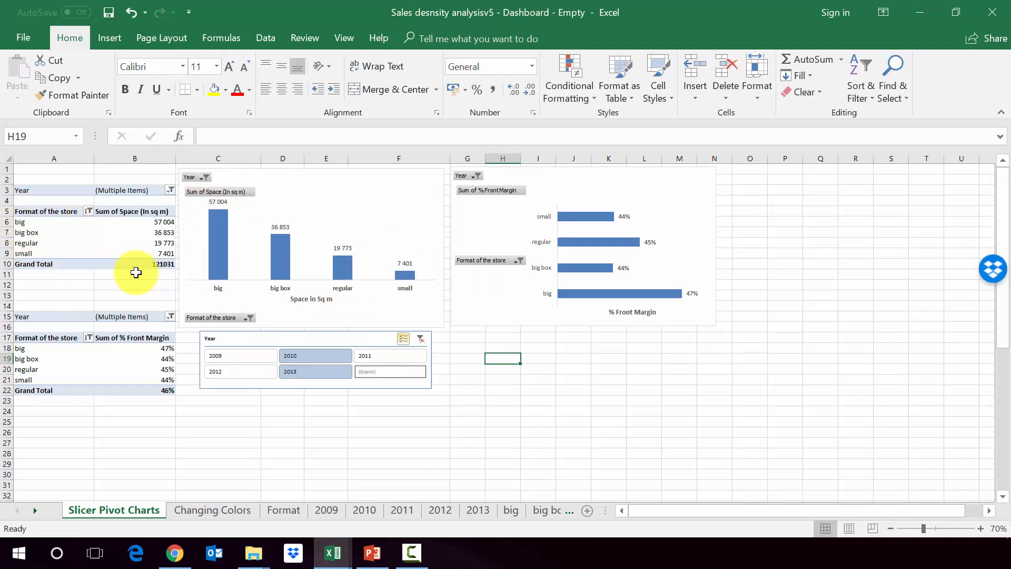
# Step: Select all years then exclude 2011, filtering both charts to 2009, 2010, 2012 and 2013
pyautogui.click(315, 371)
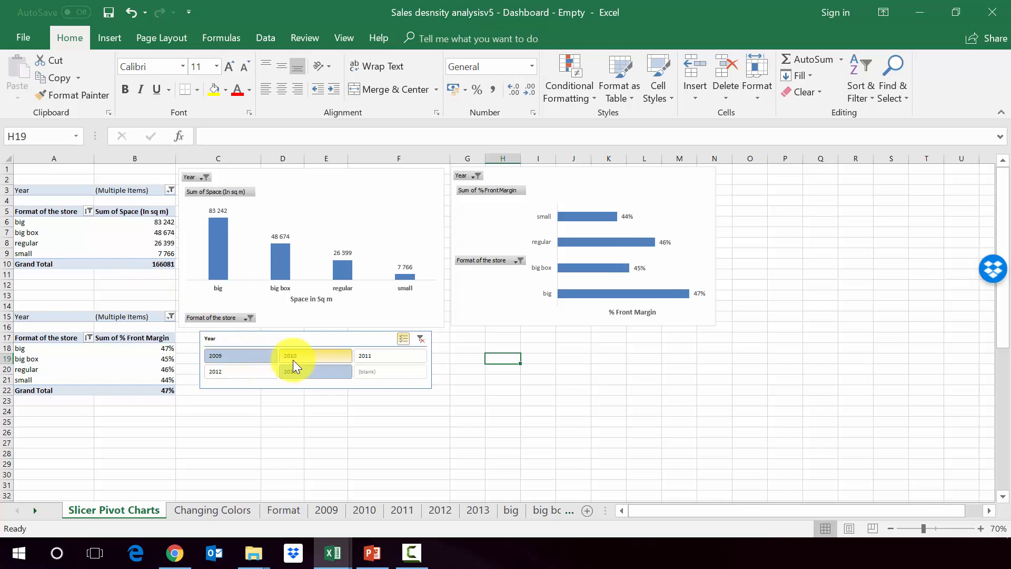
pyautogui.click(290, 371)
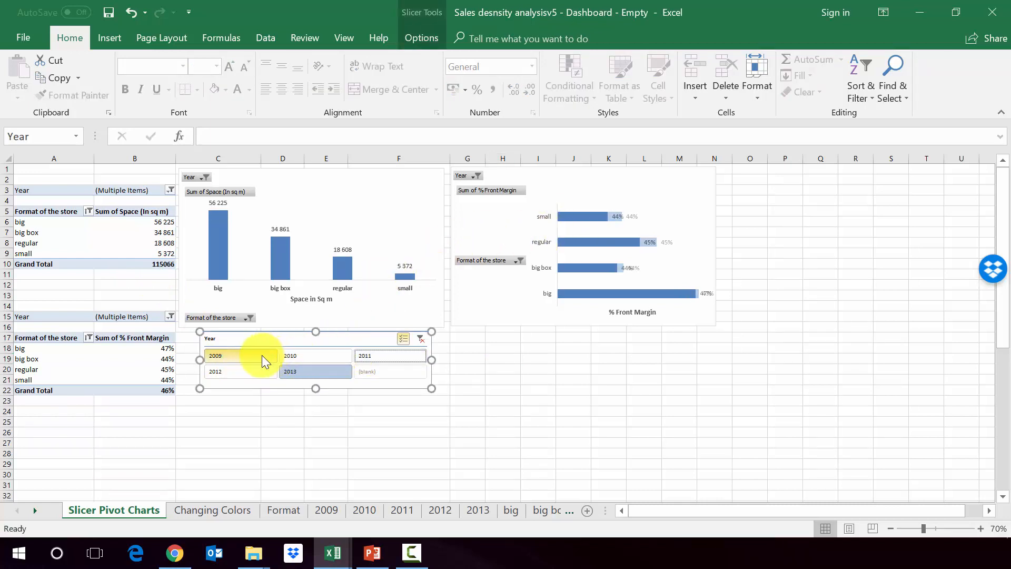
pyautogui.click(419, 338)
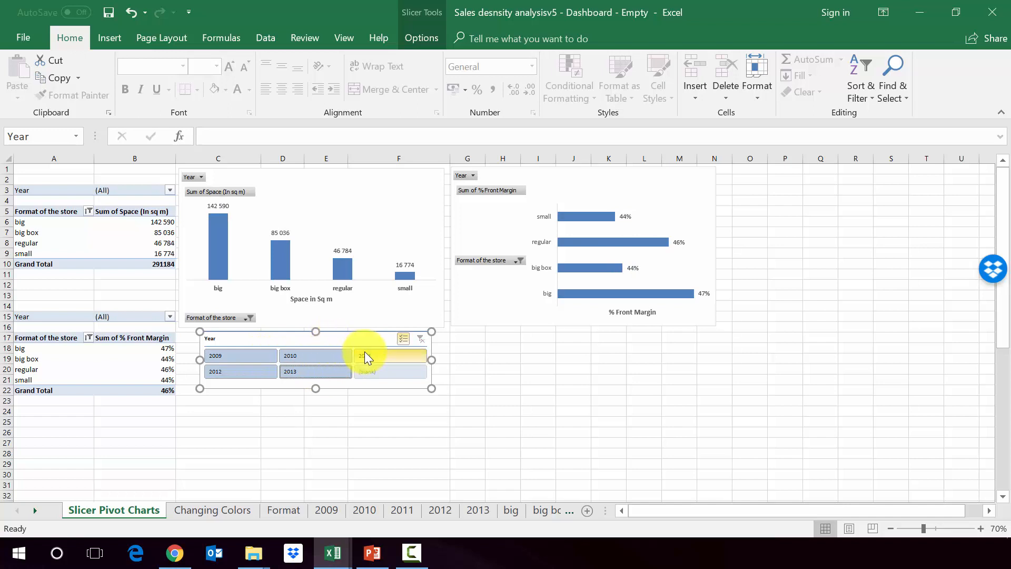
pyautogui.click(390, 355)
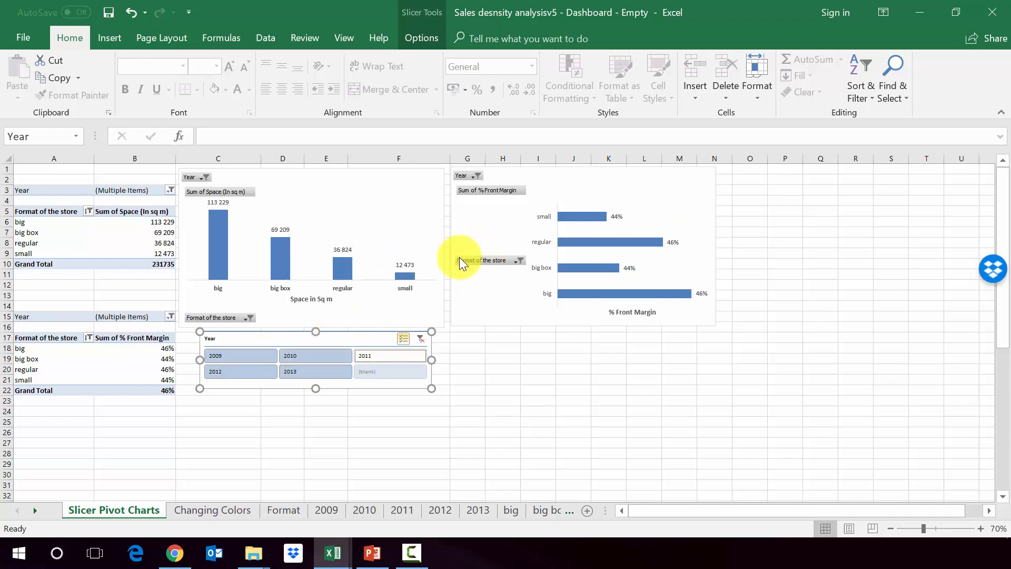
pyautogui.moveTo(364, 258)
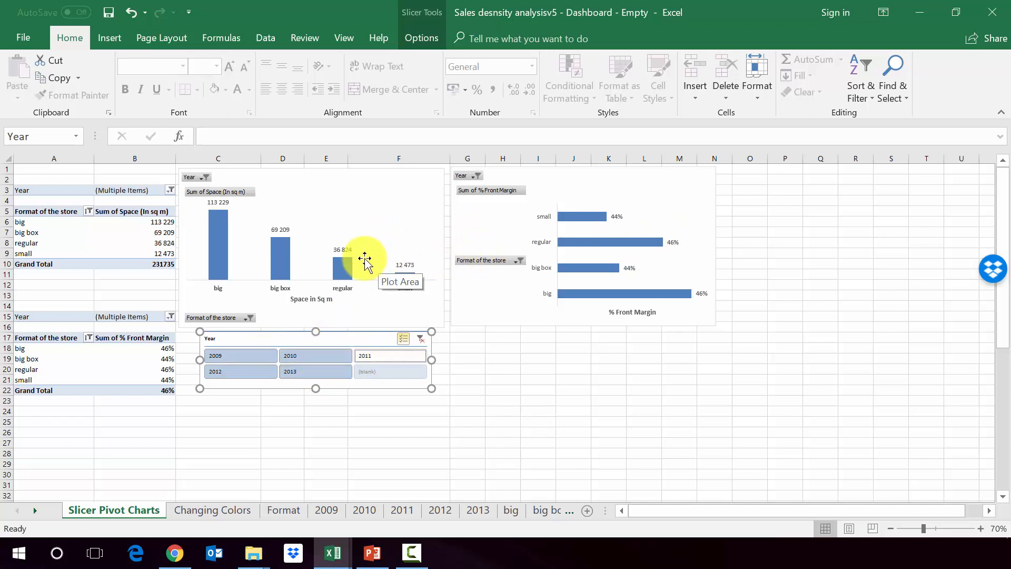
pyautogui.moveTo(387, 294)
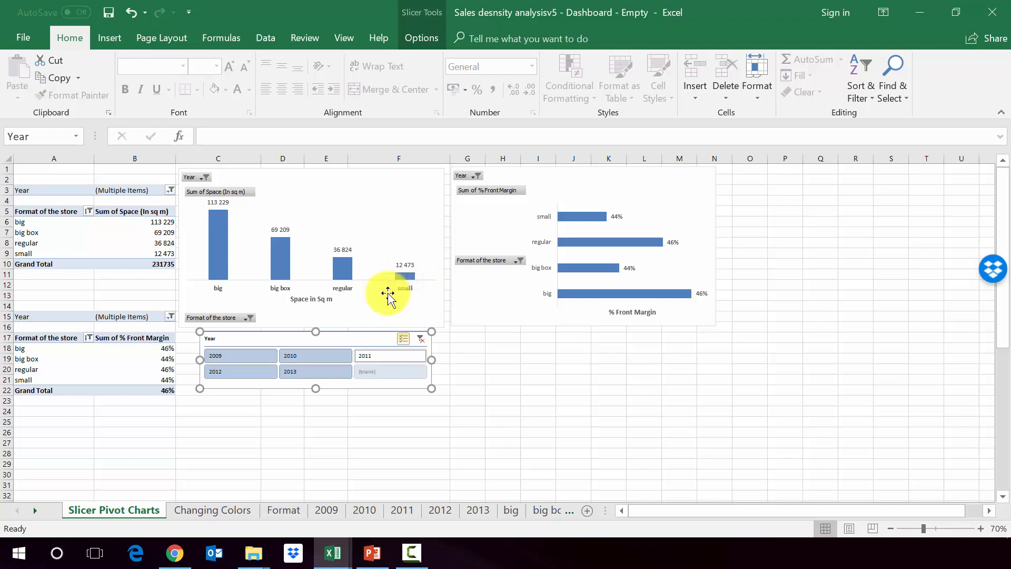
pyautogui.moveTo(464, 335)
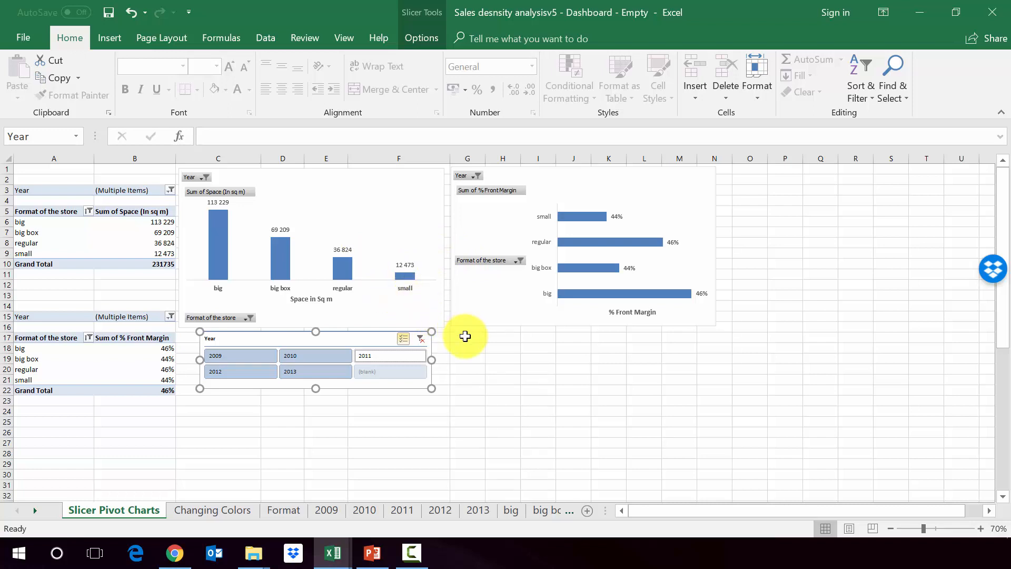
pyautogui.click(464, 337)
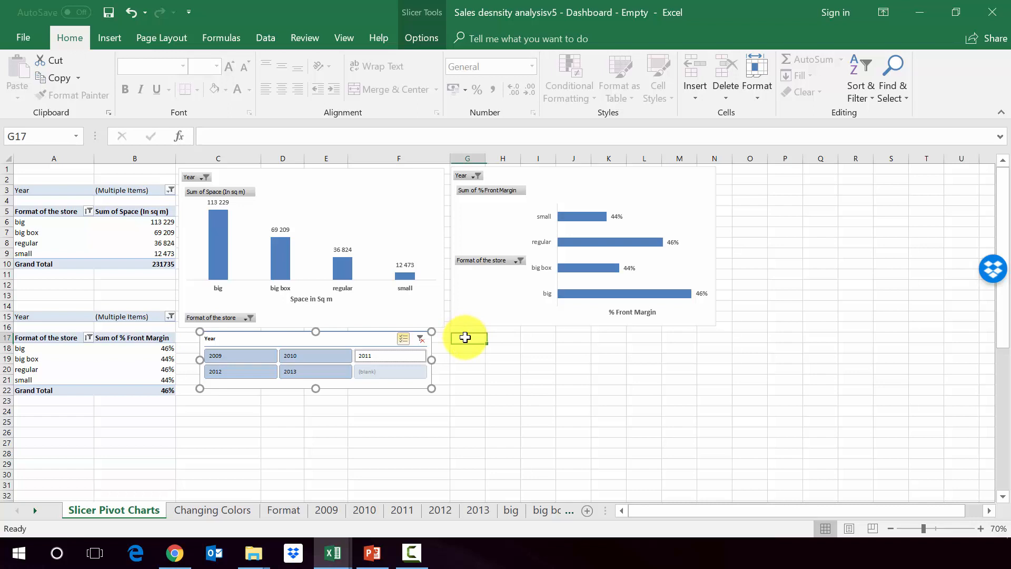
pyautogui.click(463, 336)
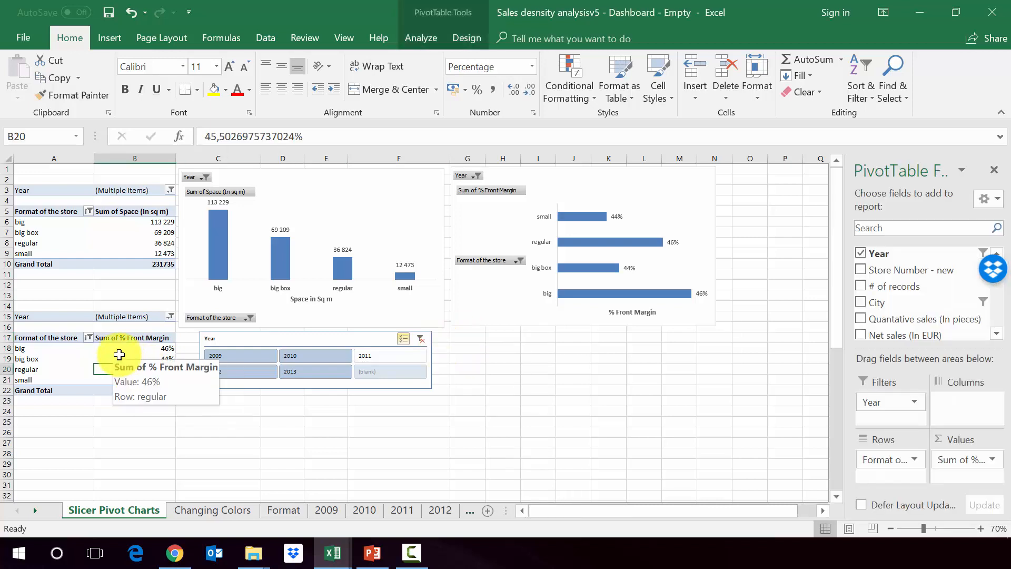
# Step: Insert a City slicer from the margin pivot table via Analyze > Insert Slicer
pyautogui.click(421, 38)
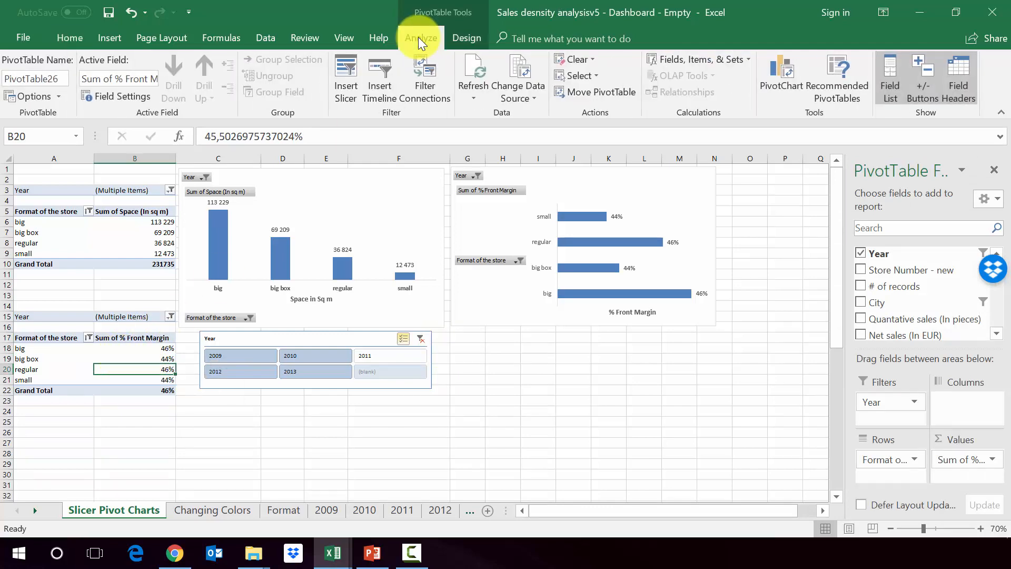
pyautogui.click(345, 77)
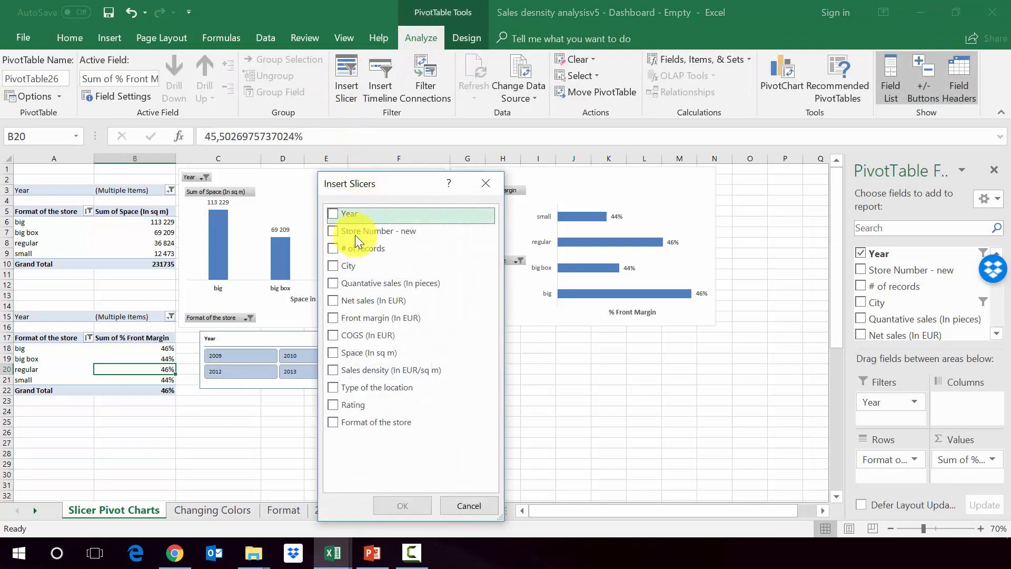
pyautogui.click(401, 505)
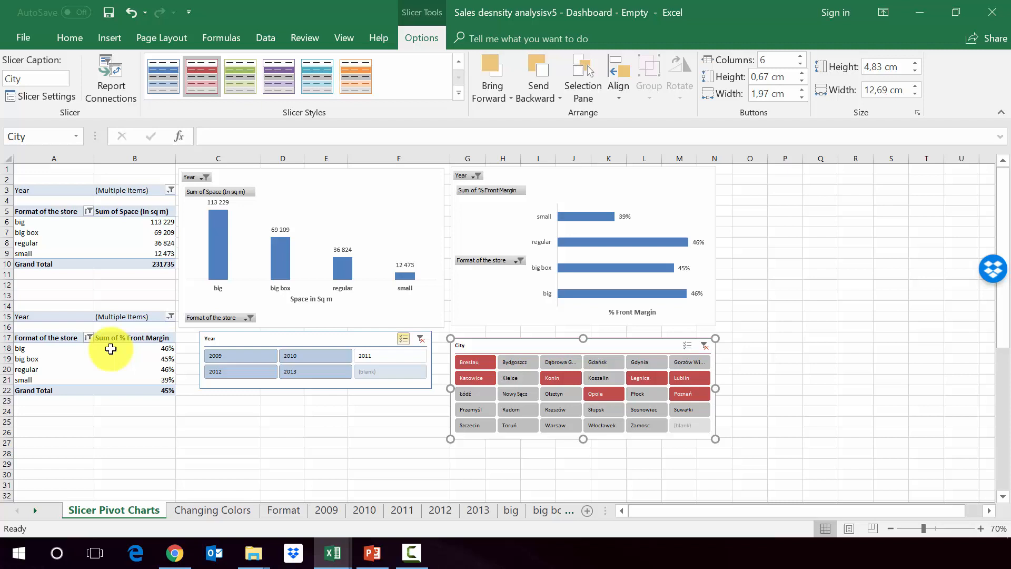
pyautogui.moveTo(80, 352)
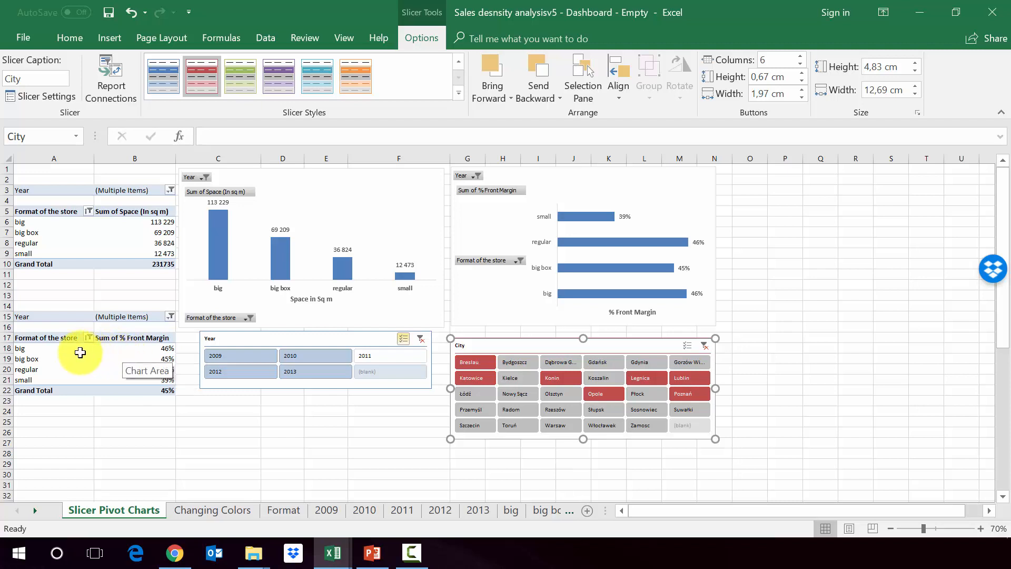
pyautogui.moveTo(144, 373)
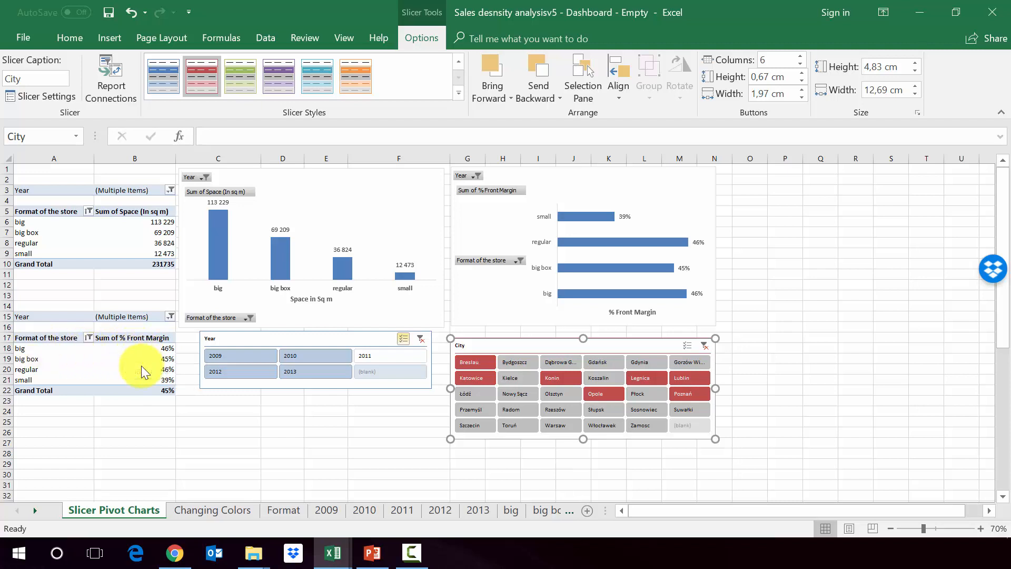
pyautogui.moveTo(133, 302)
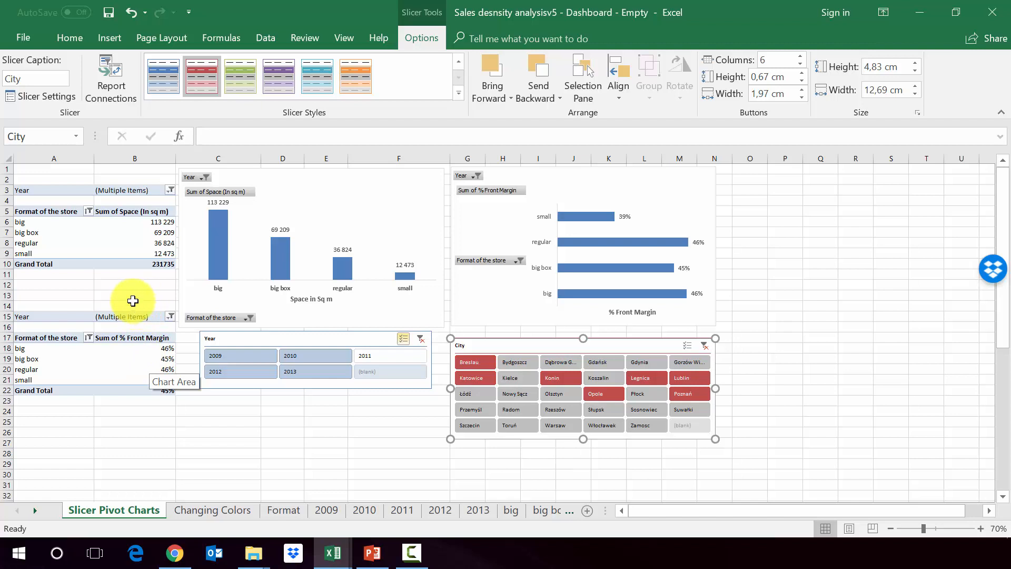
pyautogui.moveTo(51, 196)
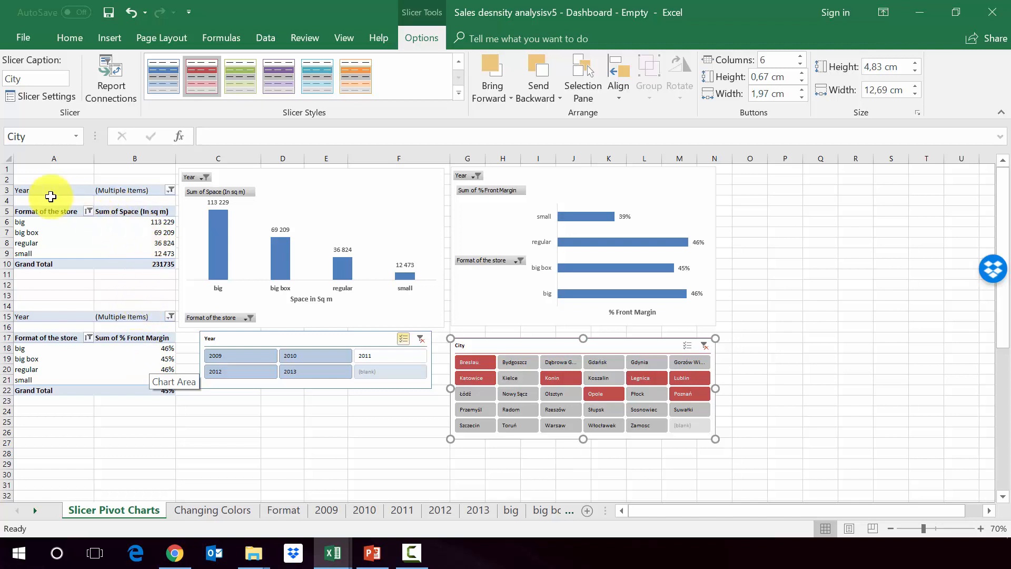
pyautogui.moveTo(235, 225)
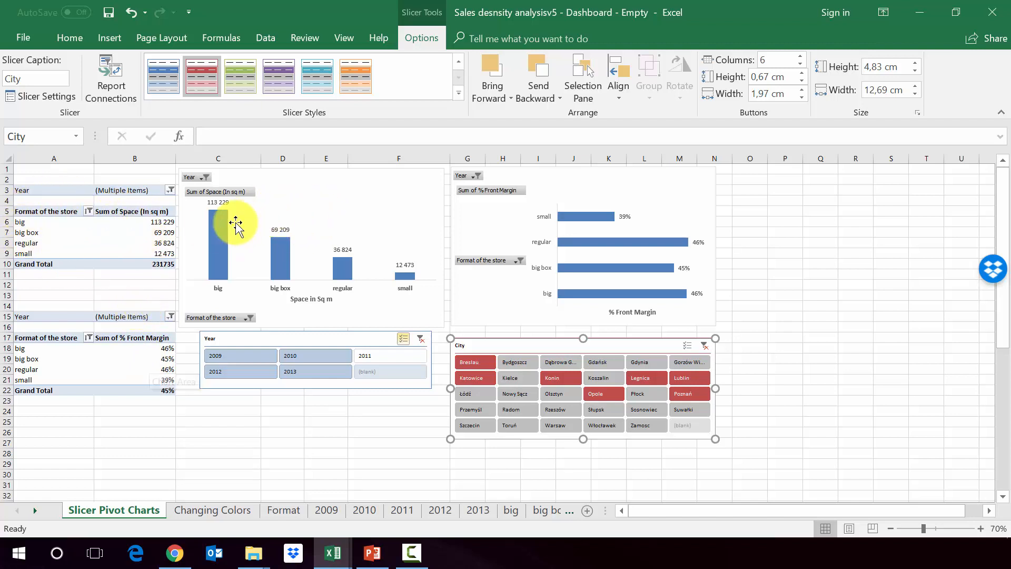
# Step: In Report Connections, tick PivotTable12 so the City slicer drives both pivot tables
pyautogui.click(111, 81)
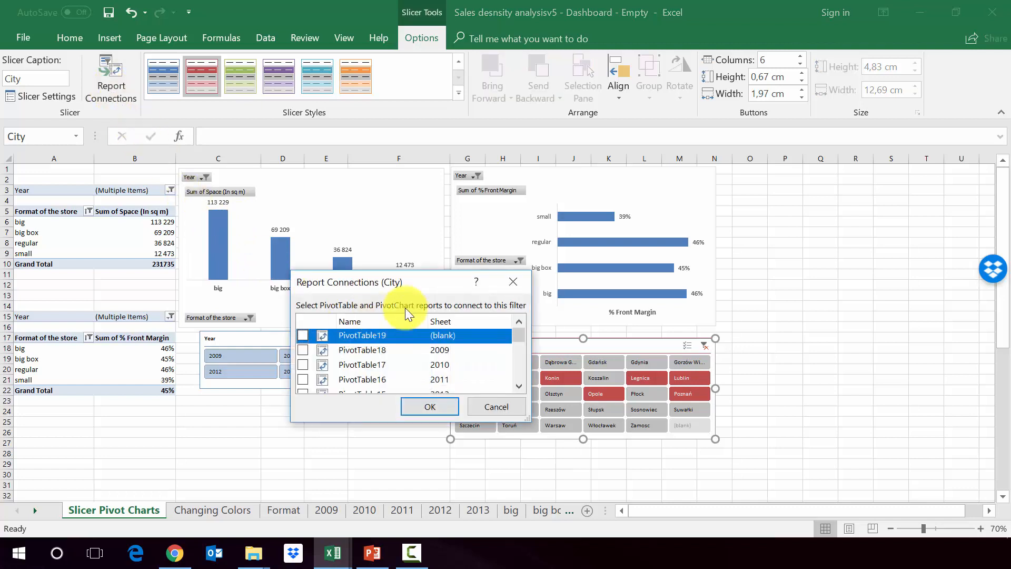
pyautogui.scroll(-3)
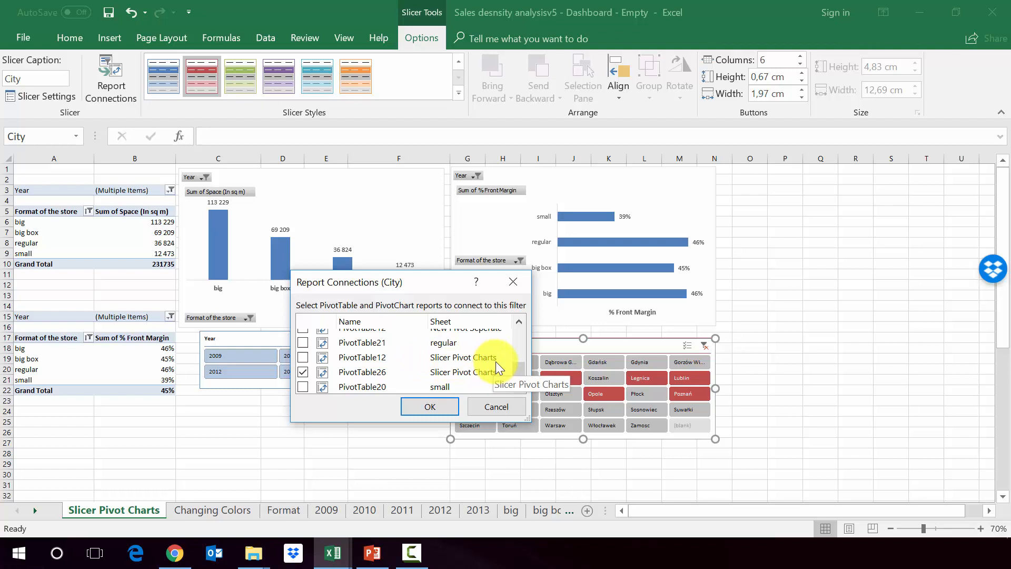
pyautogui.moveTo(376, 386)
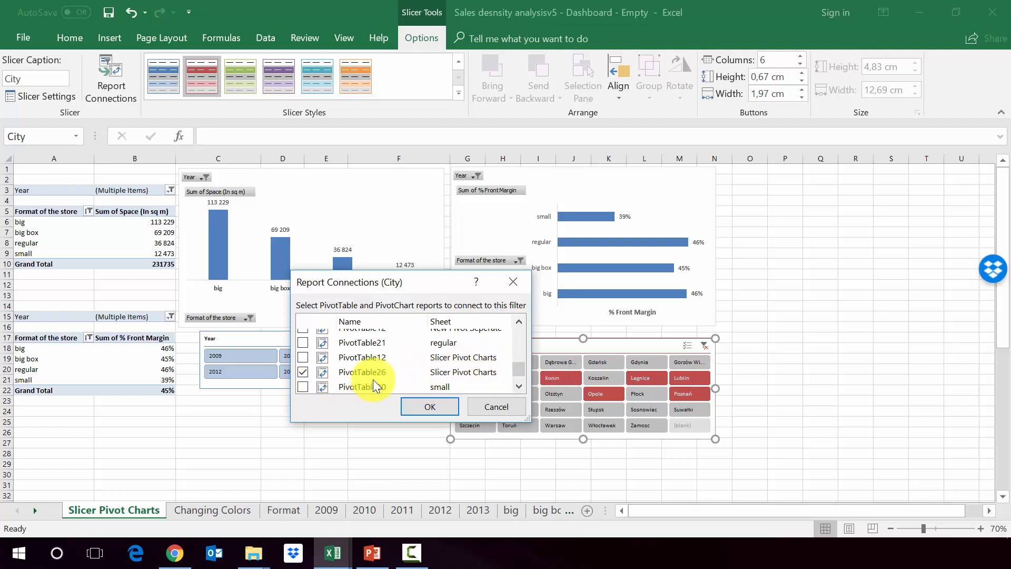
pyautogui.moveTo(52, 375)
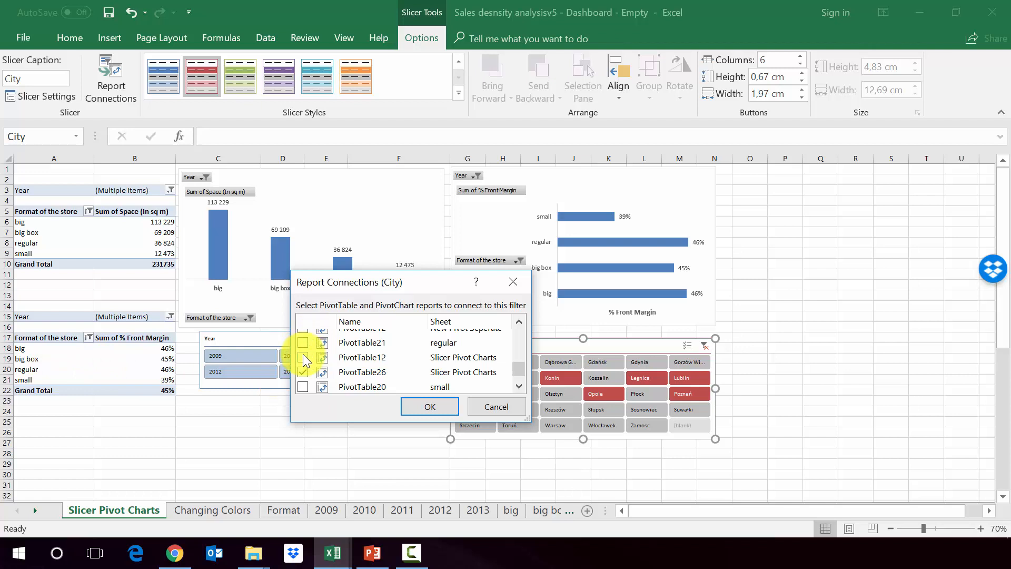
pyautogui.click(302, 358)
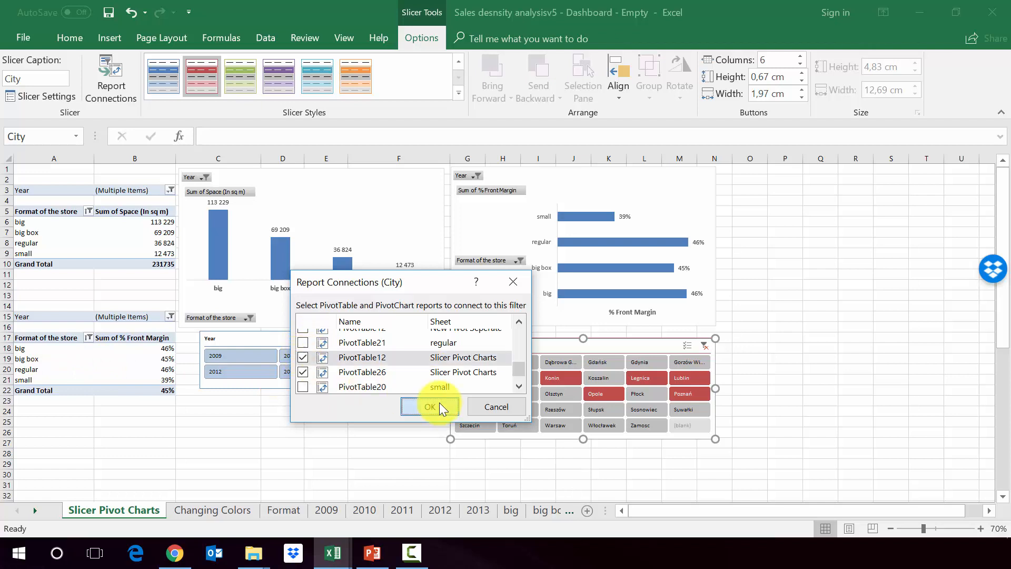
pyautogui.click(430, 407)
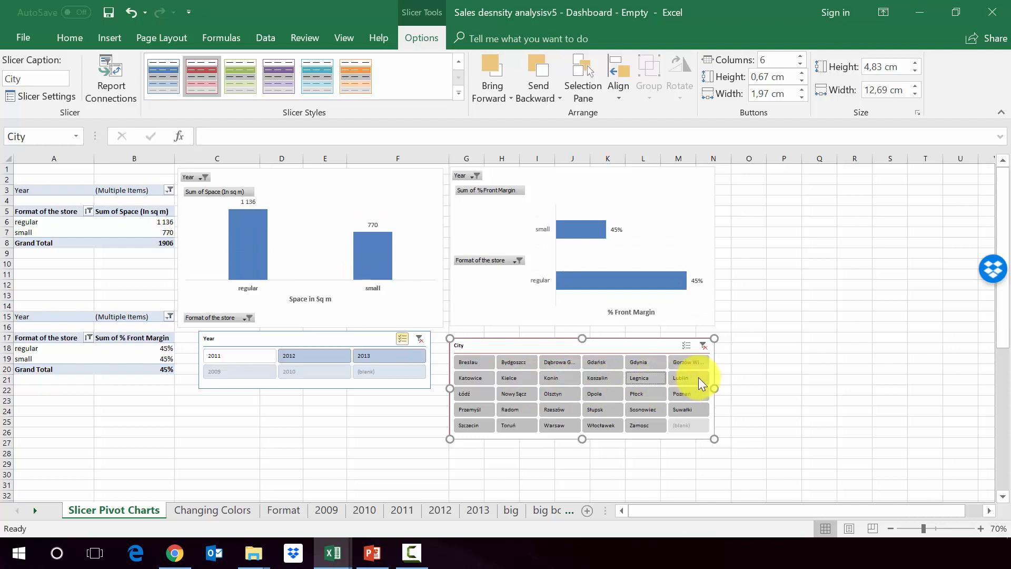
# Step: Pick Bydgoszcz across all years so both charts show big and regular stores, 4,941 sq m
pyautogui.click(642, 410)
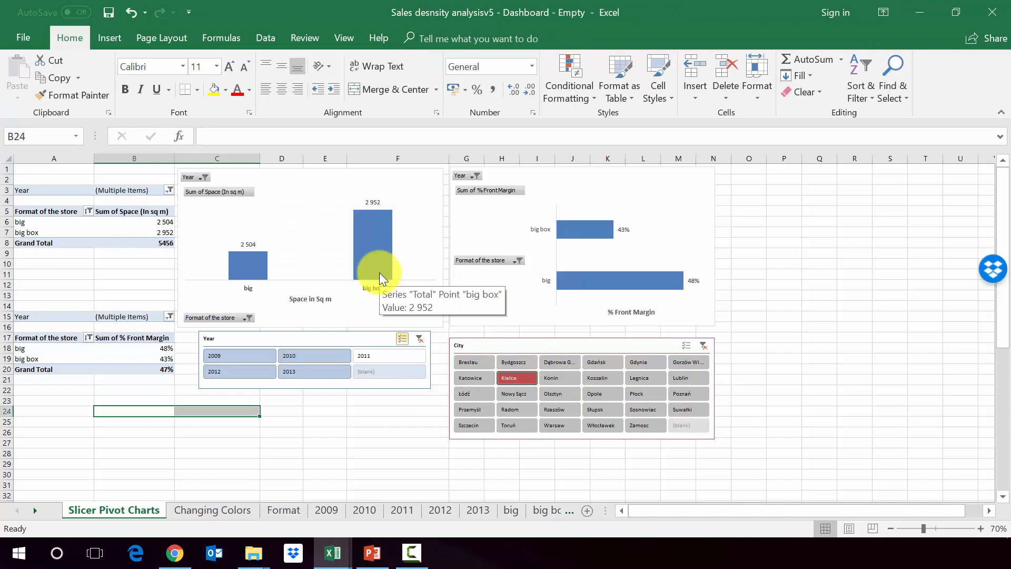
pyautogui.moveTo(504, 374)
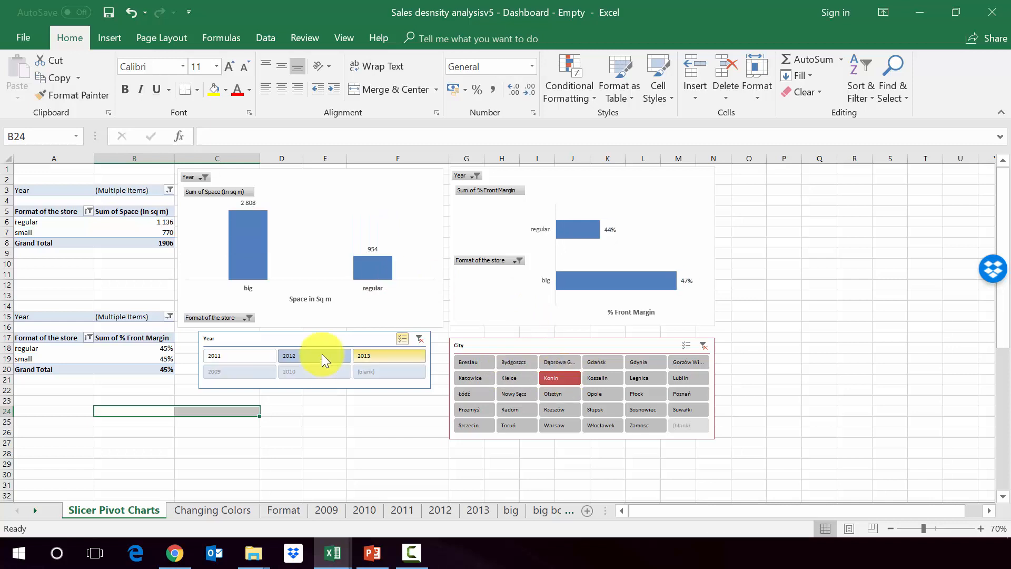
pyautogui.click(289, 355)
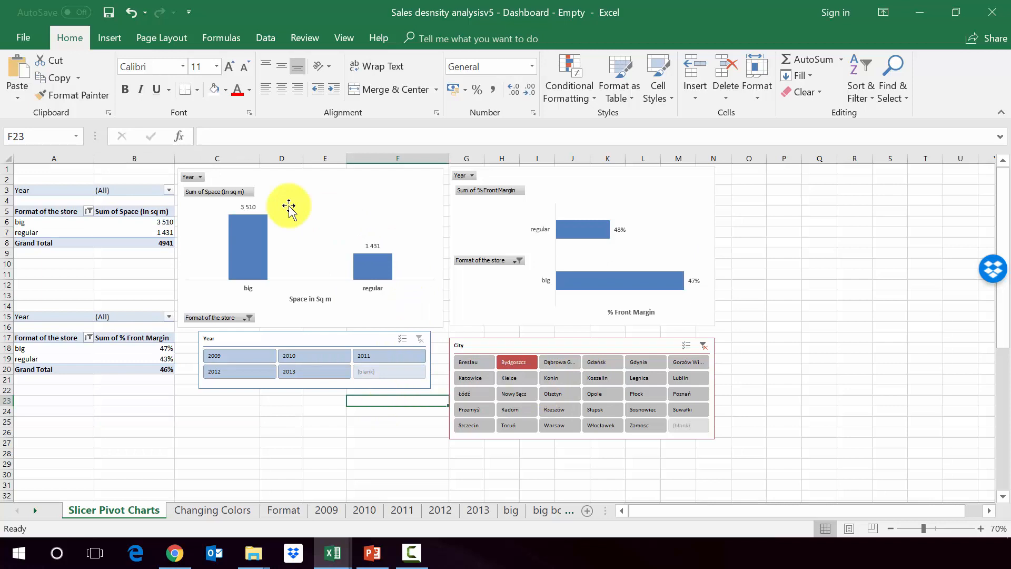
pyautogui.moveTo(468, 361)
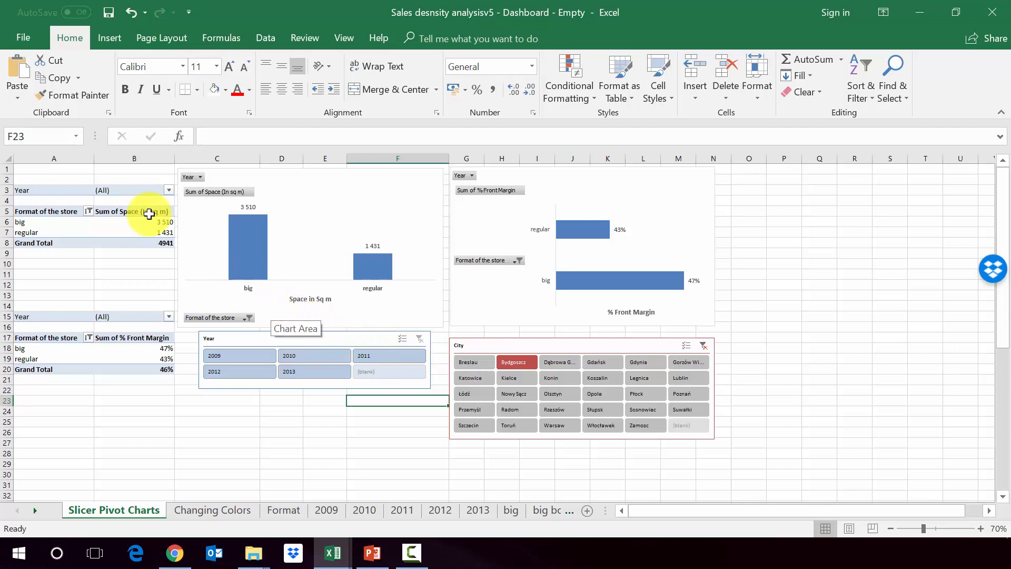
# Step: Collapse the grouped columns A:B holding the pivot tables, leaving only charts and slicers
pyautogui.click(54, 159)
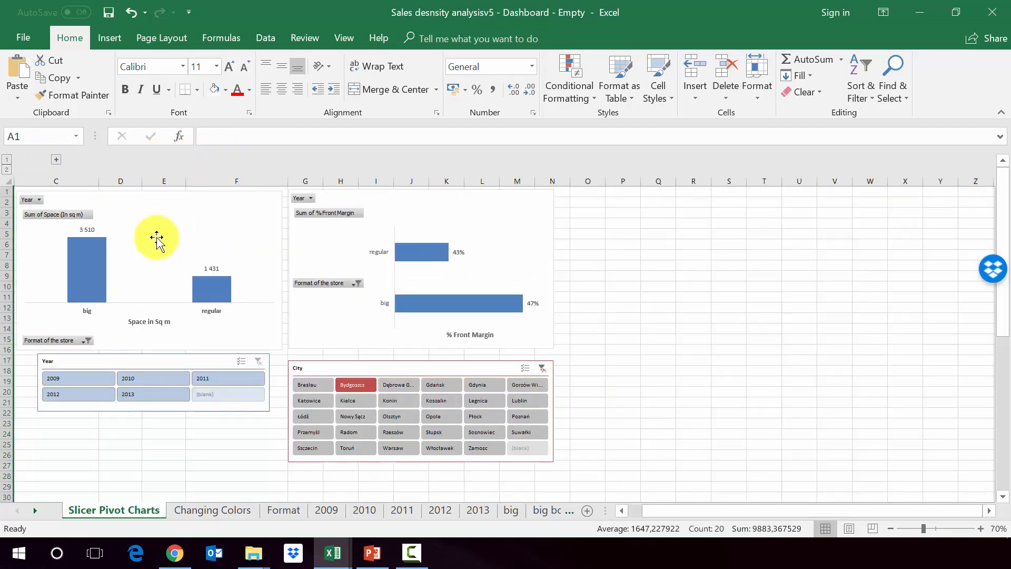
pyautogui.click(586, 285)
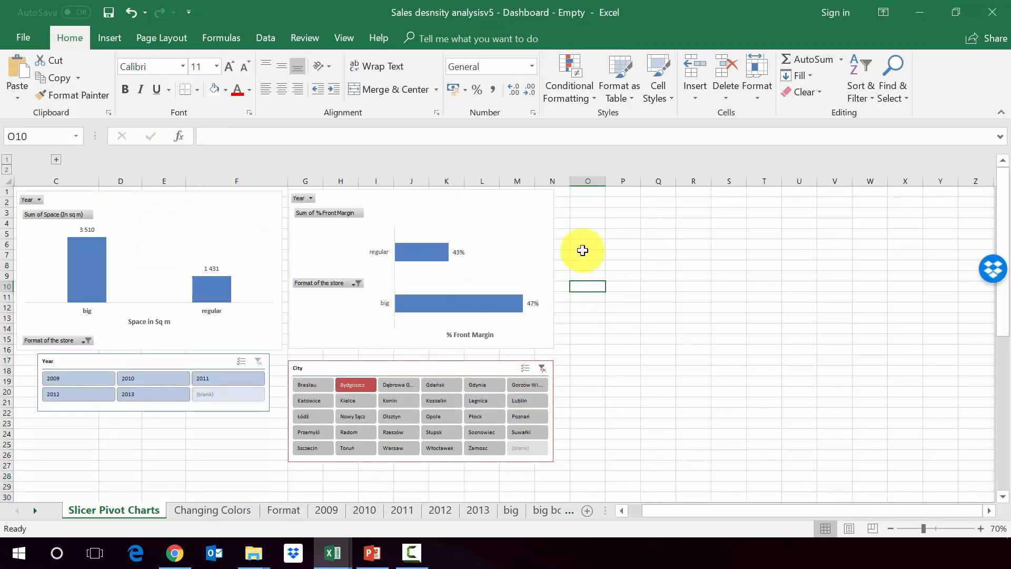
pyautogui.moveTo(271, 215)
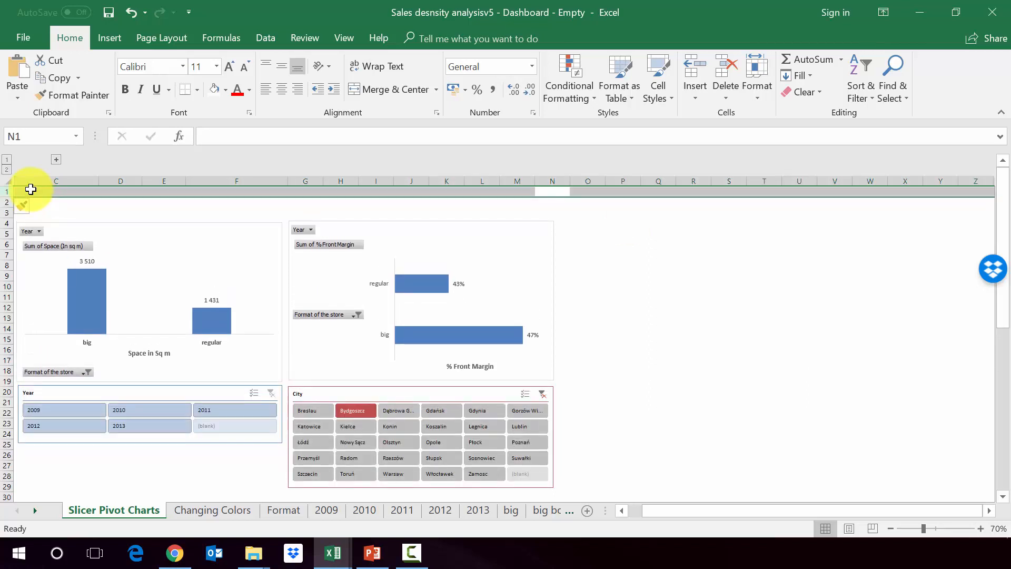
# Step: Draw a rectangle banner across the top titled 'Space and % Front Margin by years and City' at size 20
pyautogui.click(109, 38)
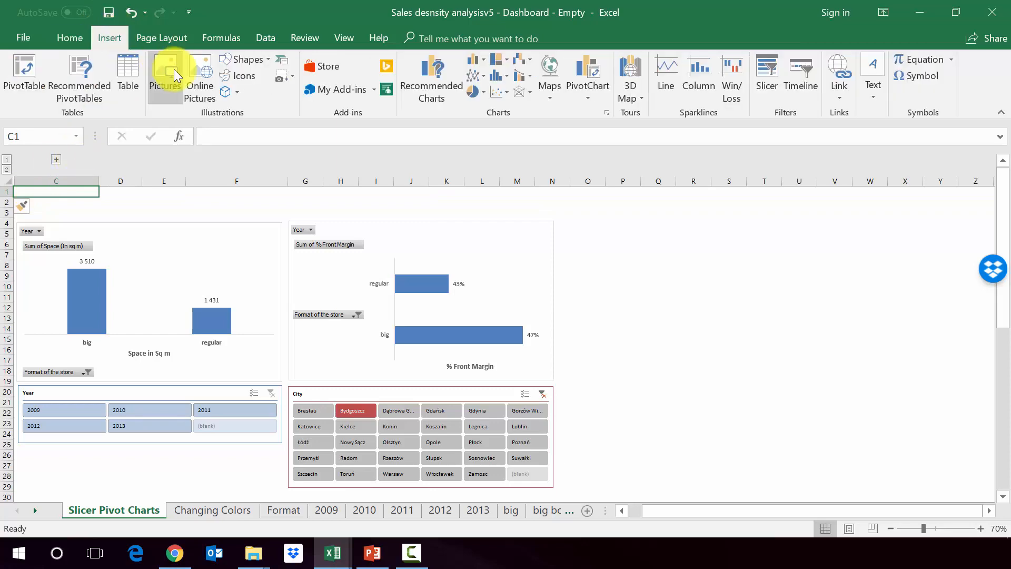
pyautogui.click(246, 59)
pyautogui.write('Space and % Front Margin by years and City')
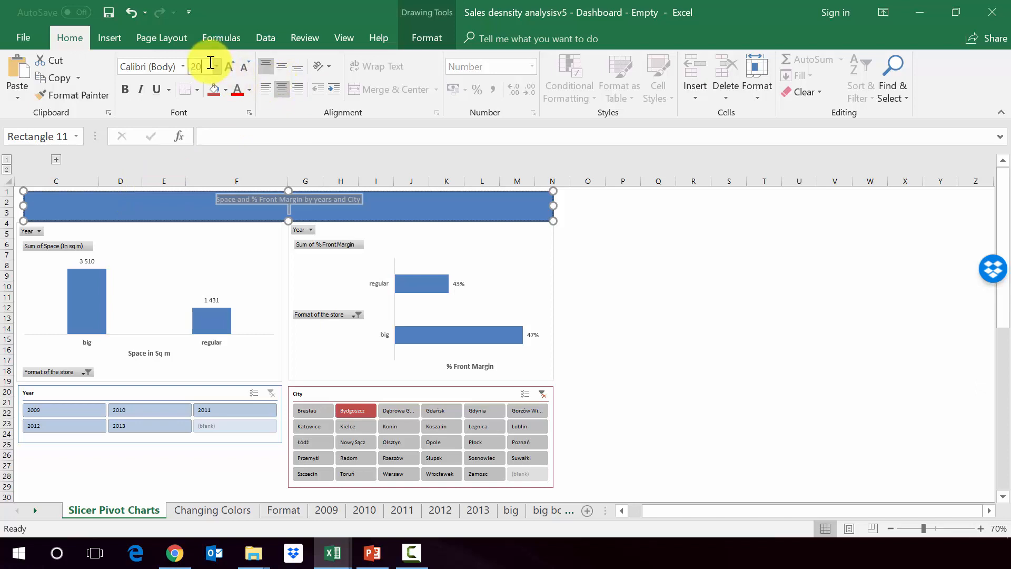
pyautogui.click(621, 212)
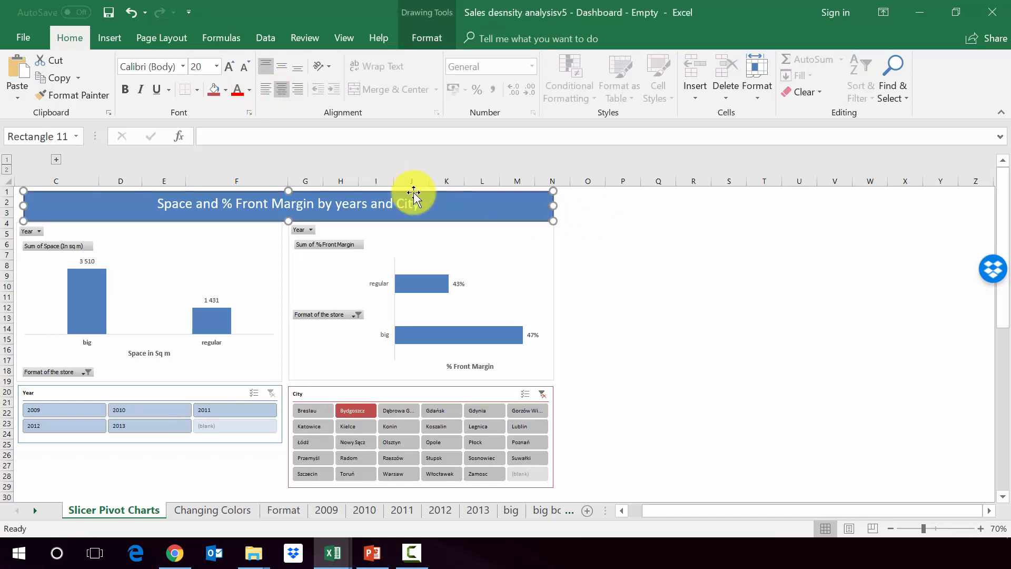
# Step: Set the banner's shape outline to No Outline
pyautogui.rightClick(413, 194)
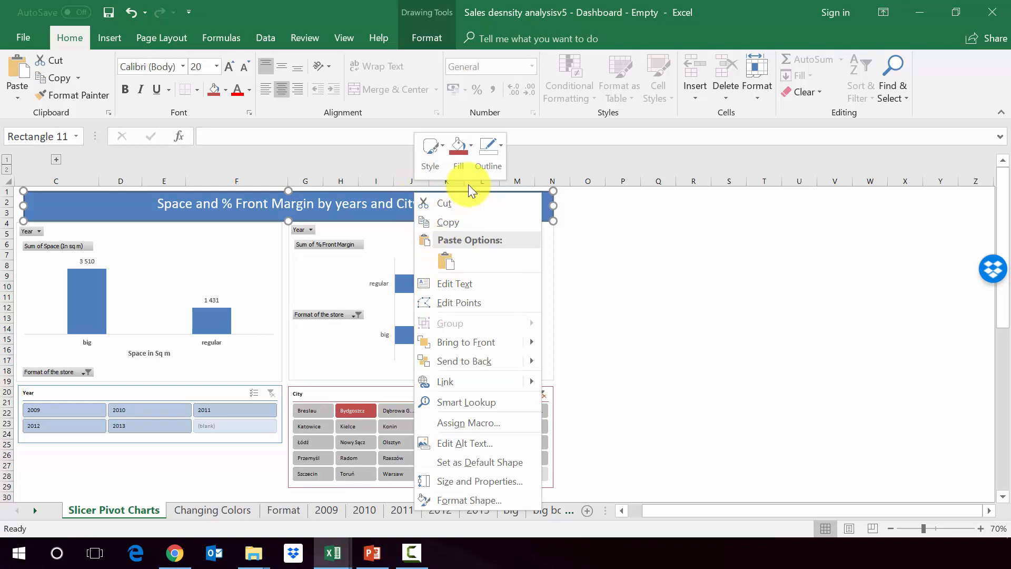
pyautogui.click(488, 150)
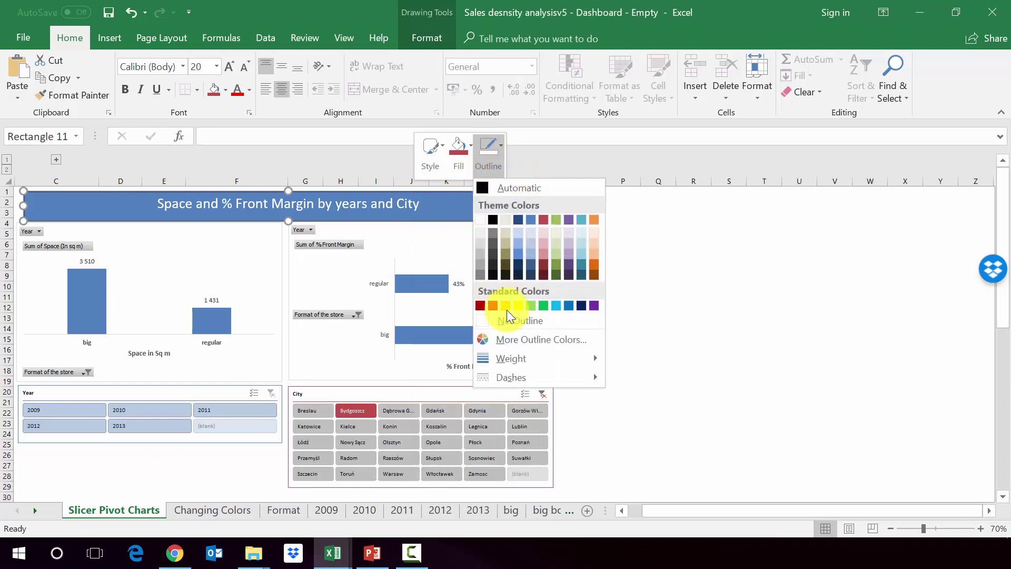
pyautogui.click(622, 244)
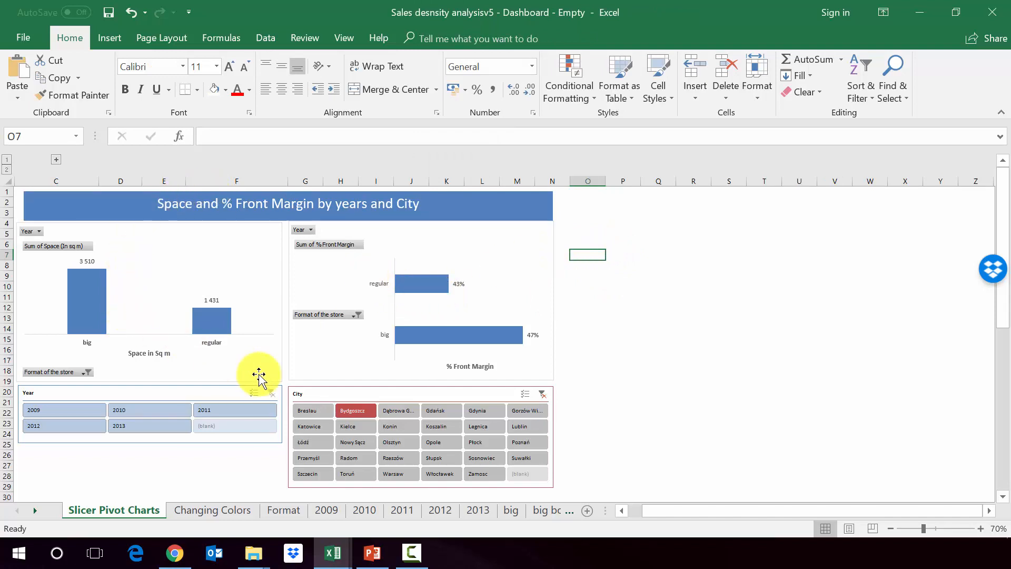
pyautogui.moveTo(231, 410)
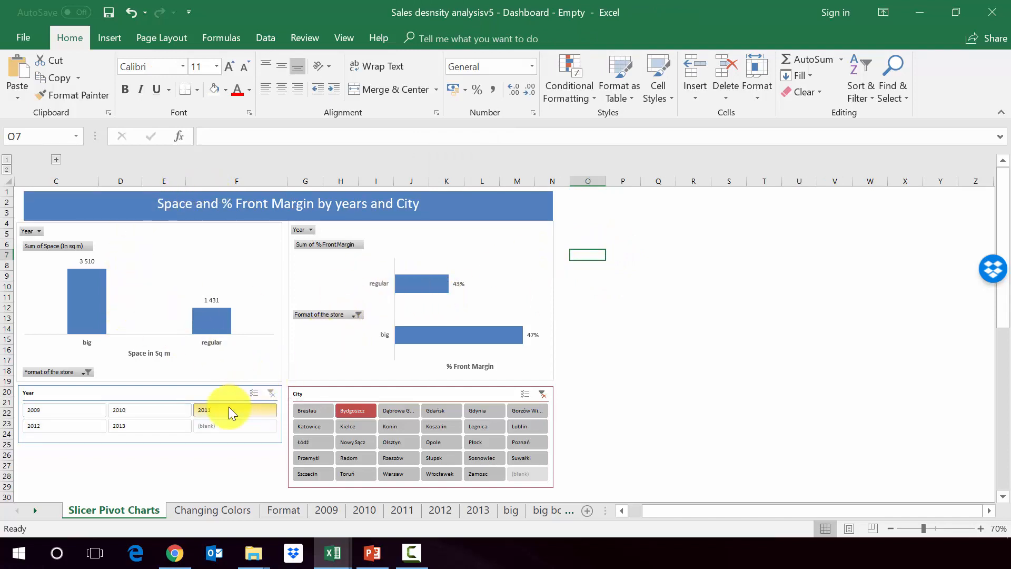
# Step: Filter to 2009, Lublin, then Multi-Select years through 2011 to verify both charts follow
pyautogui.click(64, 410)
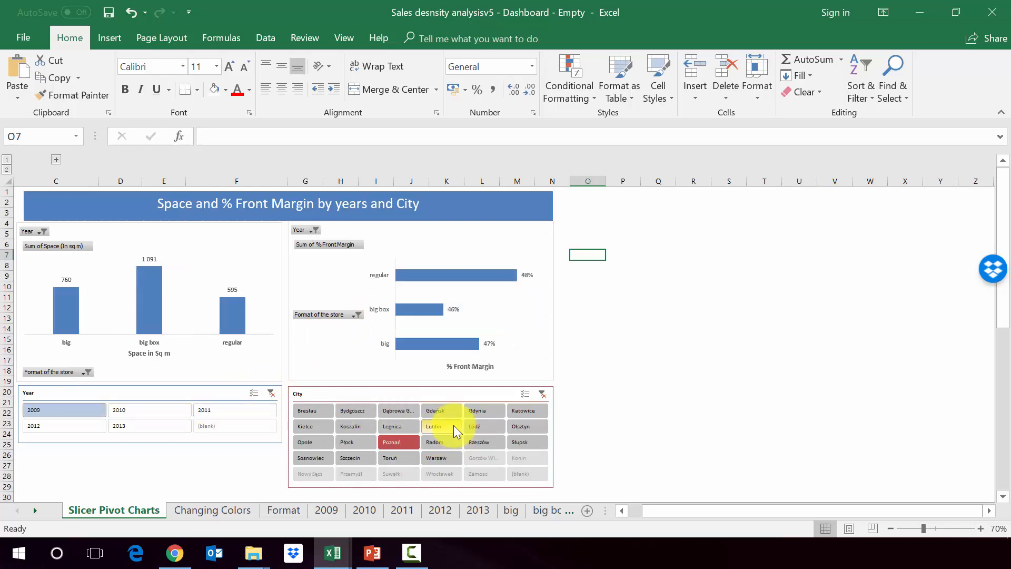
pyautogui.click(433, 427)
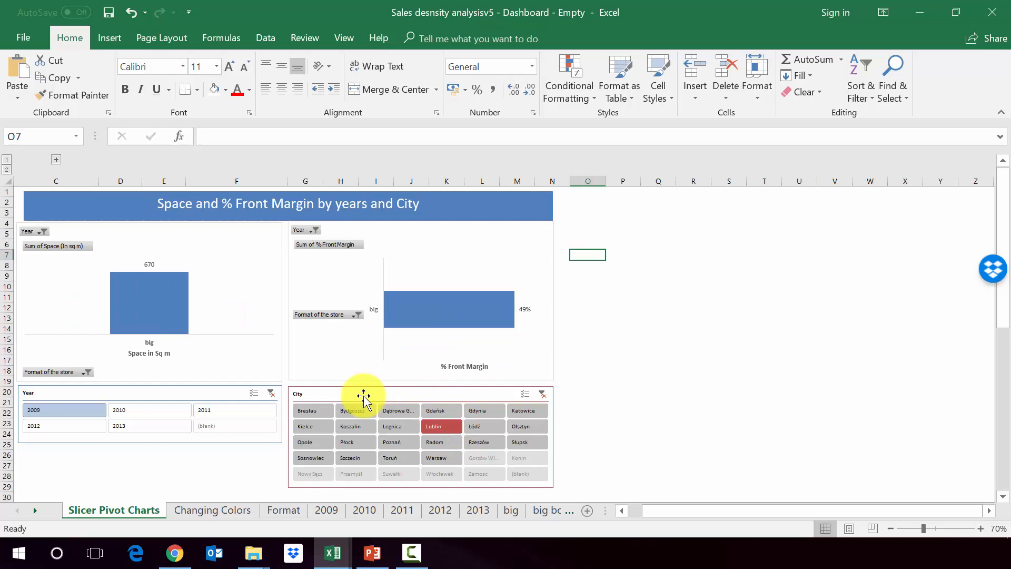
pyautogui.moveTo(282, 384)
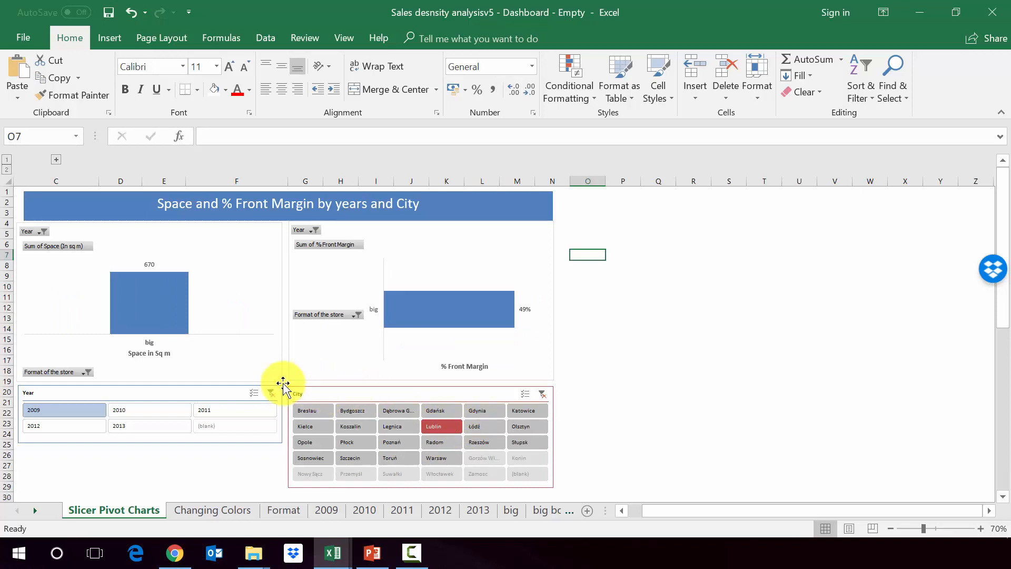
pyautogui.moveTo(249, 393)
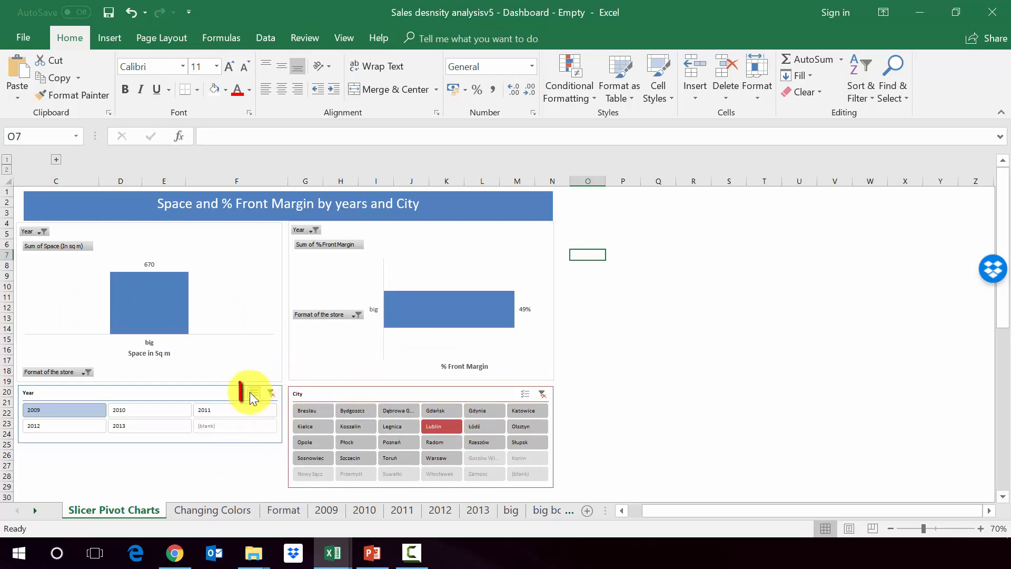
pyautogui.moveTo(252, 394)
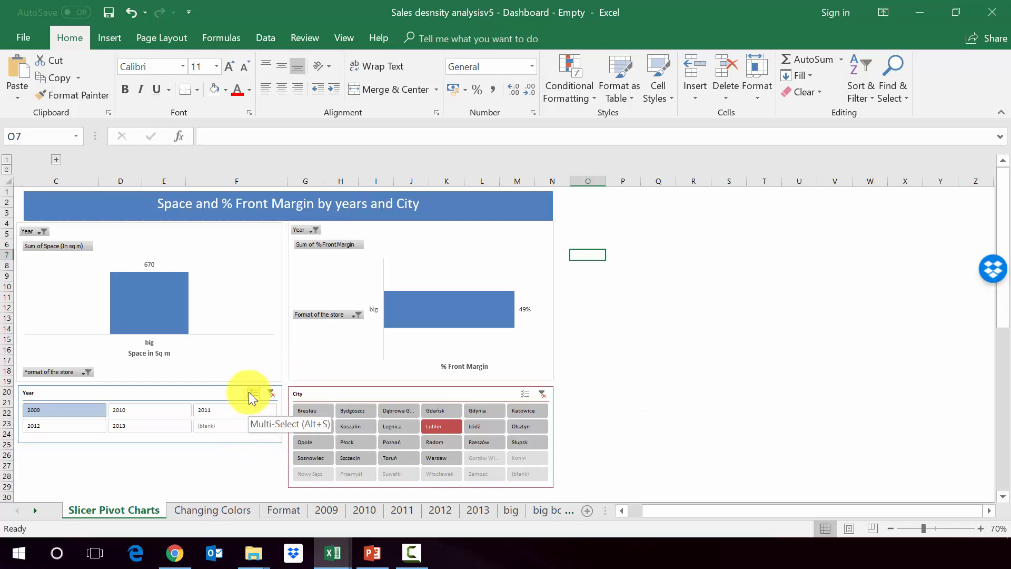
pyautogui.click(235, 410)
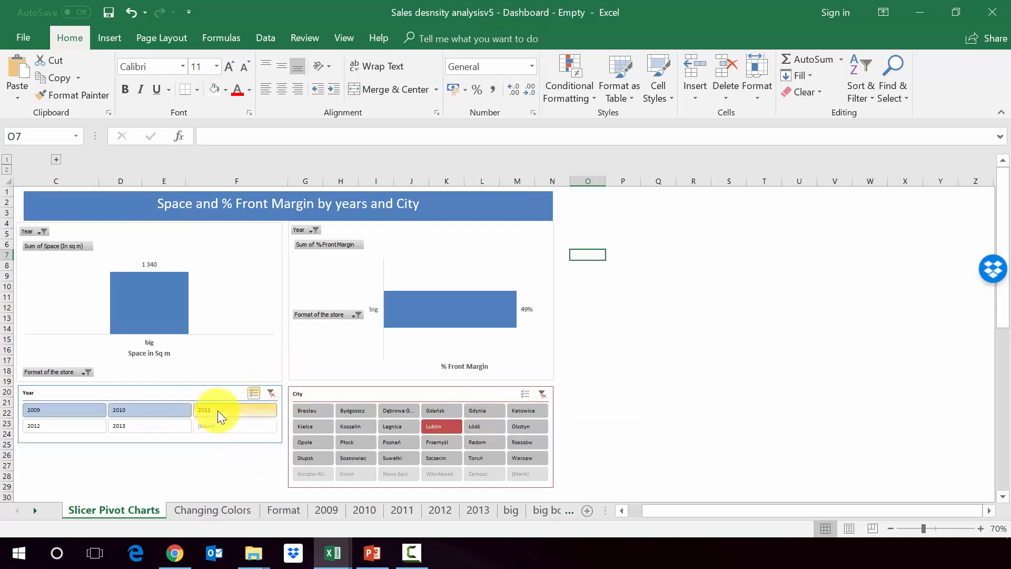
pyautogui.click(234, 410)
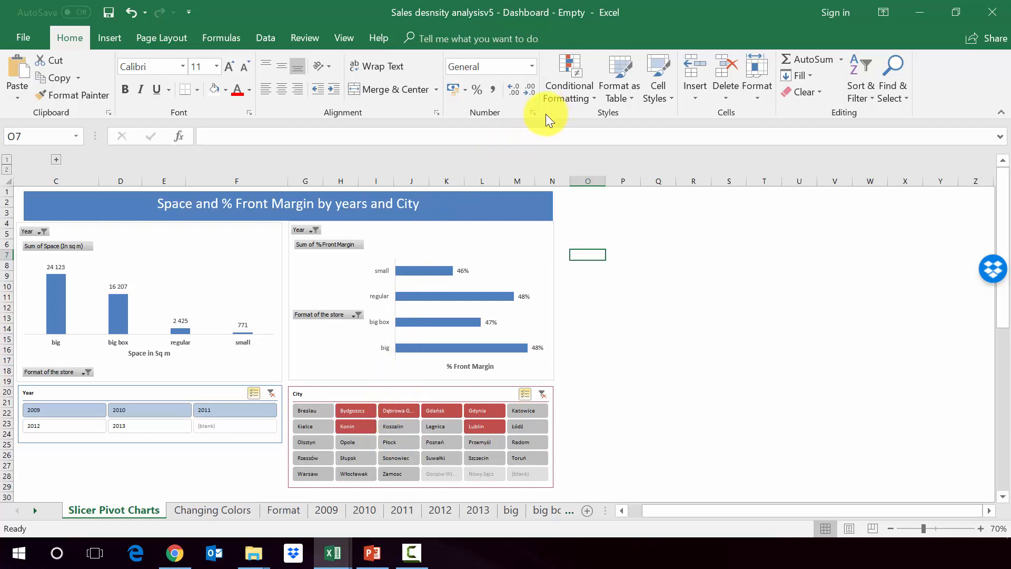
pyautogui.moveTo(534, 116)
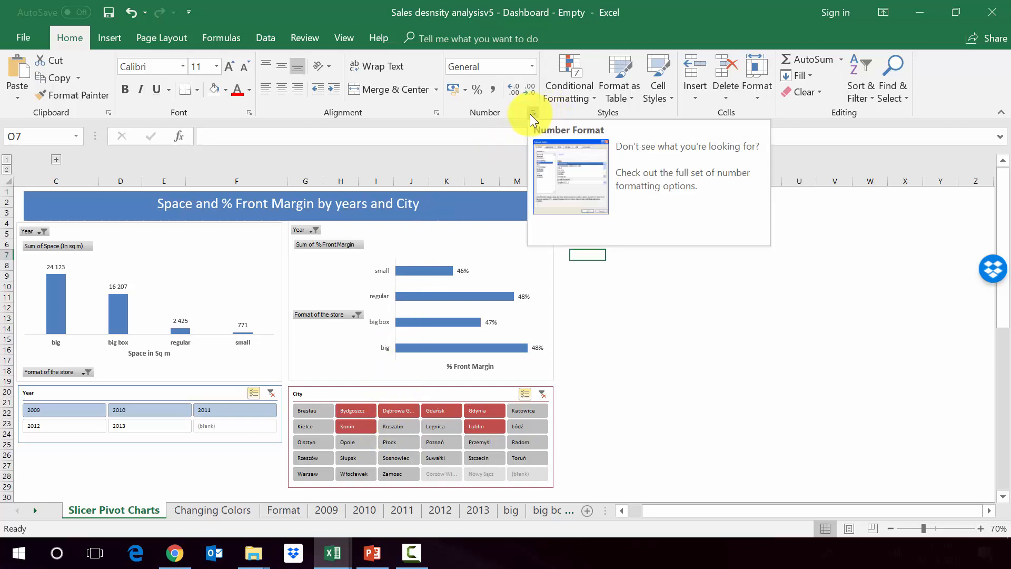